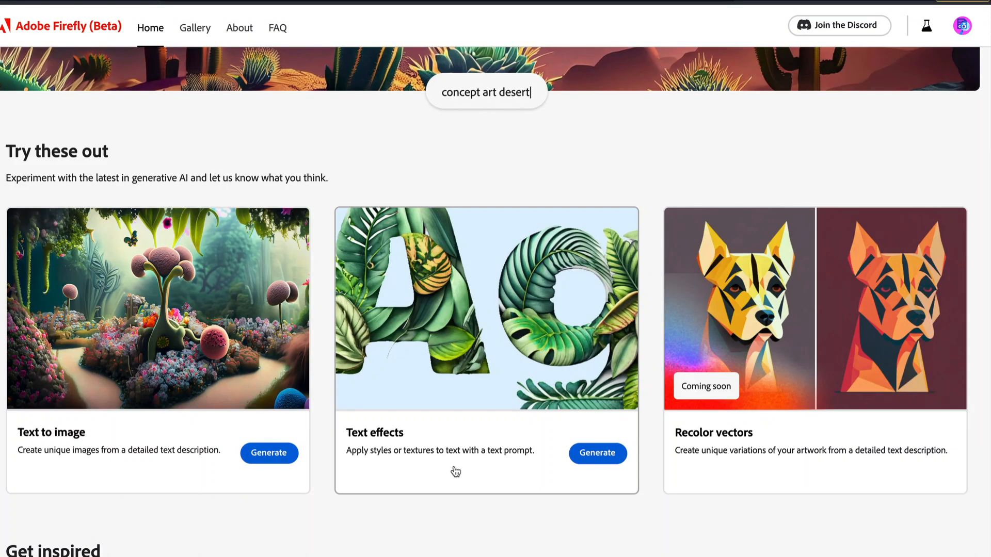
Scroll the Firefly home page and page to more inspiration examples and back.
scroll("down", 3)
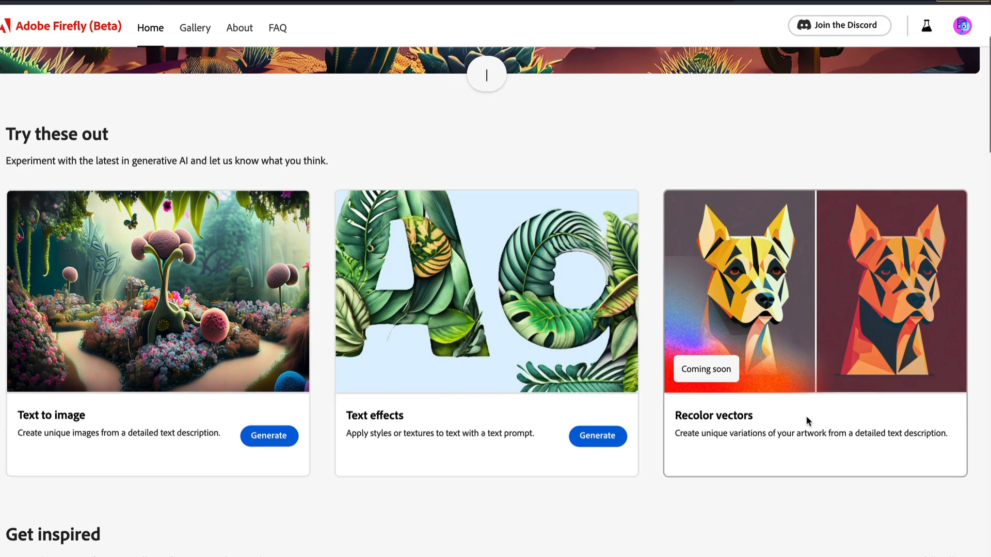
scroll("down", 3)
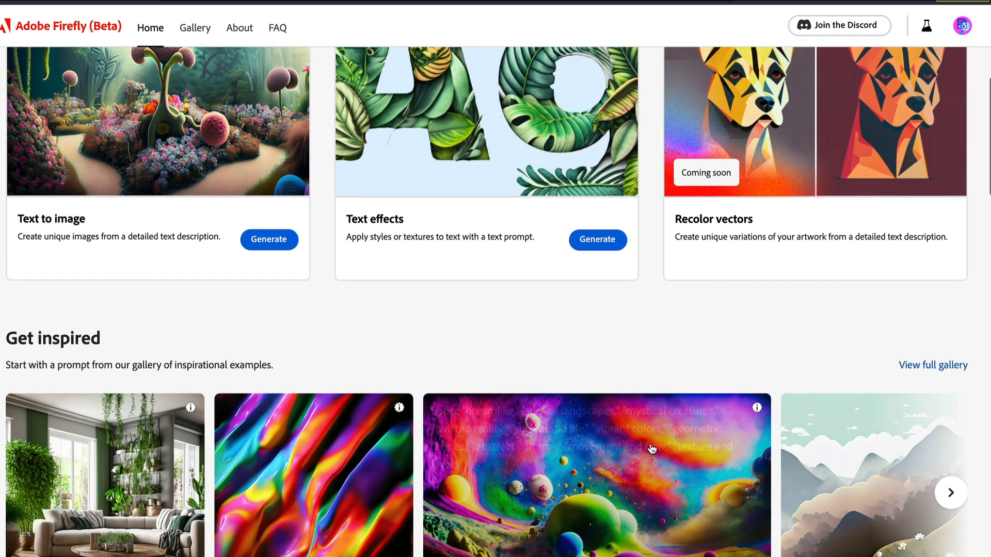
scroll("down", 3)
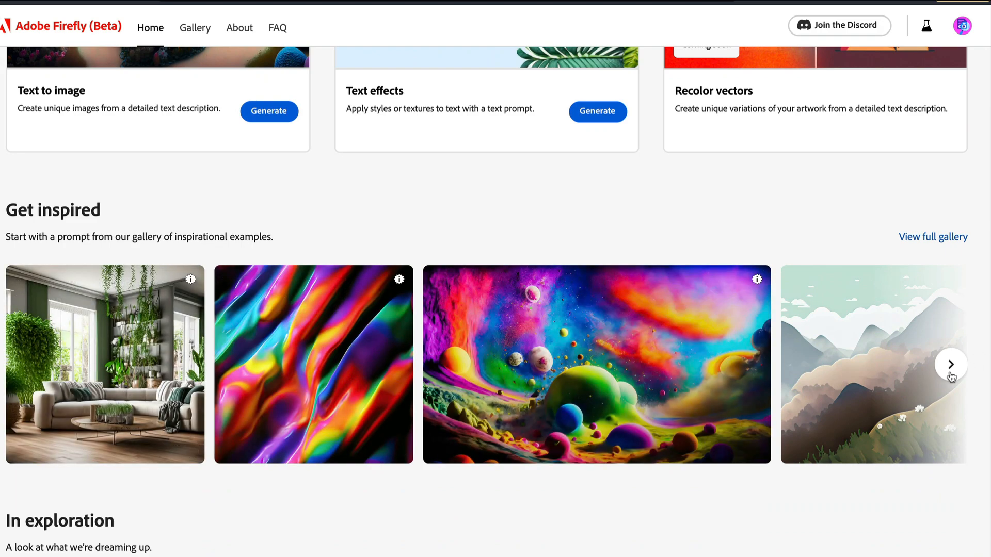
left_click(950, 363)
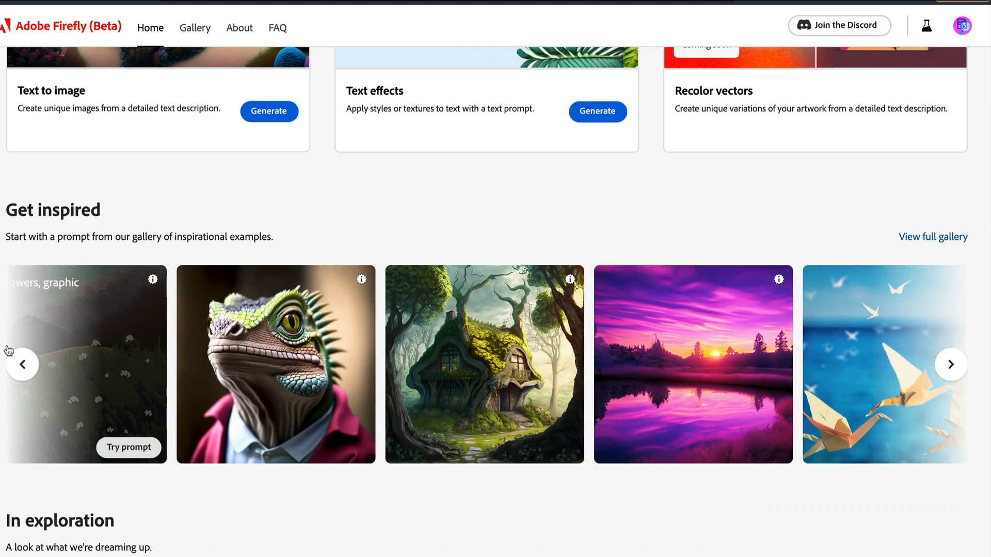
left_click(950, 364)
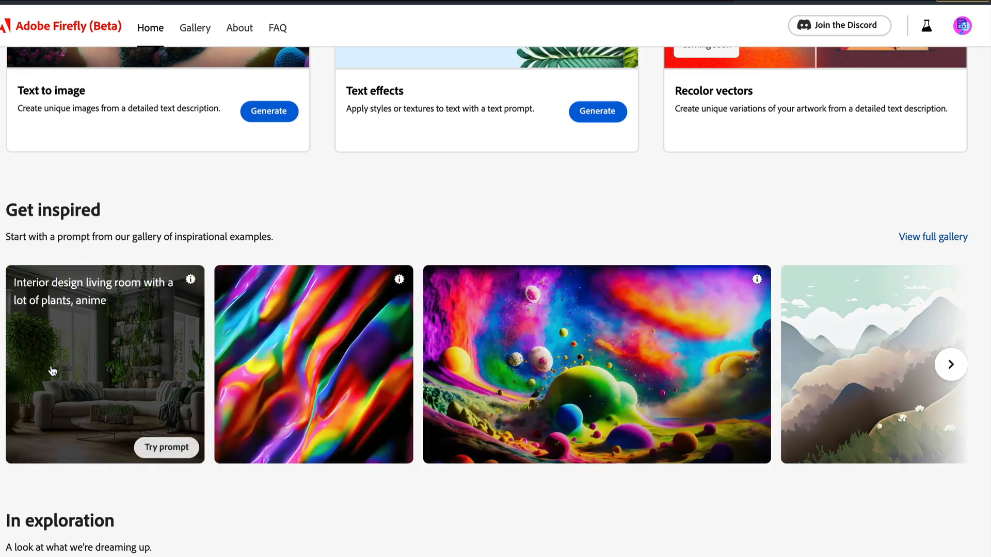
Scroll further down, type 'painting of mou', and launch the Text effects generator.
scroll("down", 3)
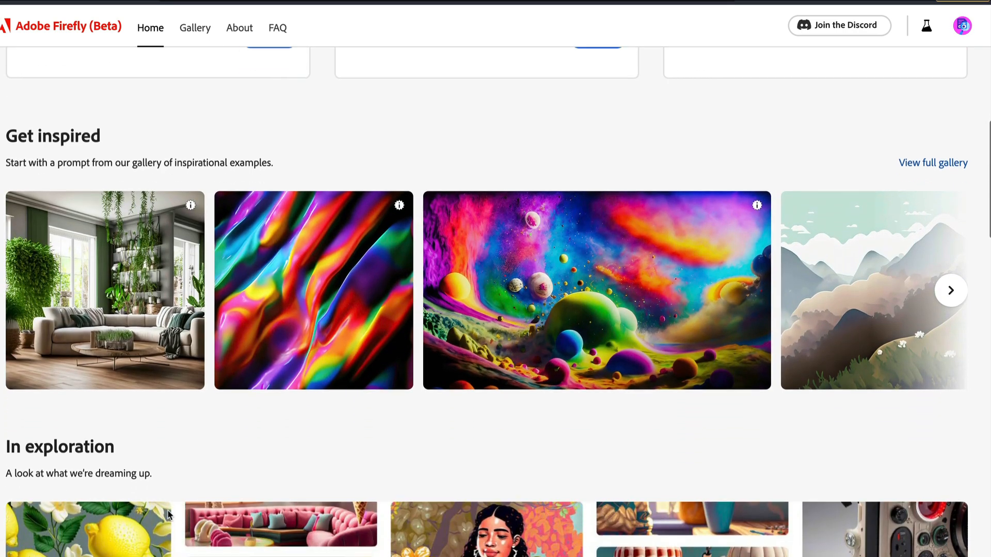
scroll("down", 3)
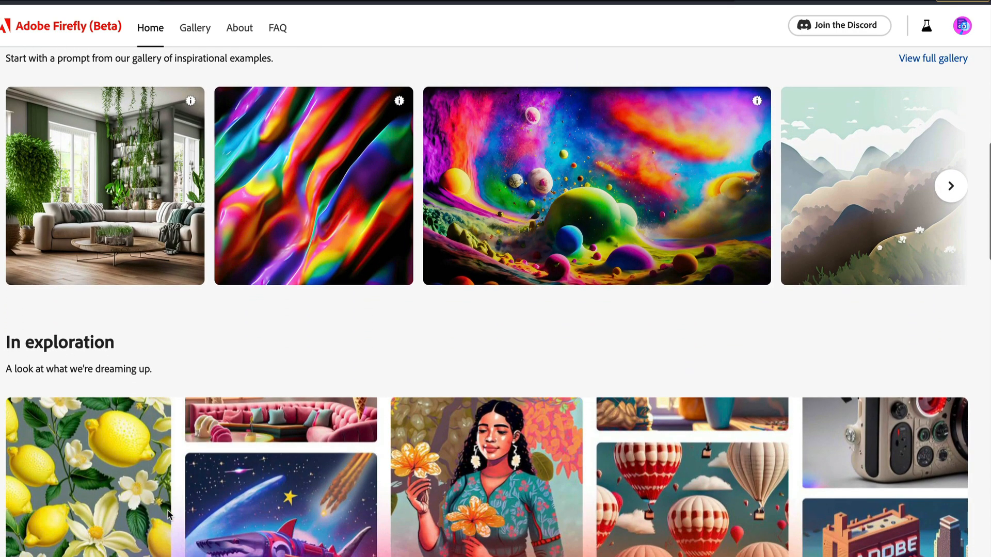
scroll("down", 3)
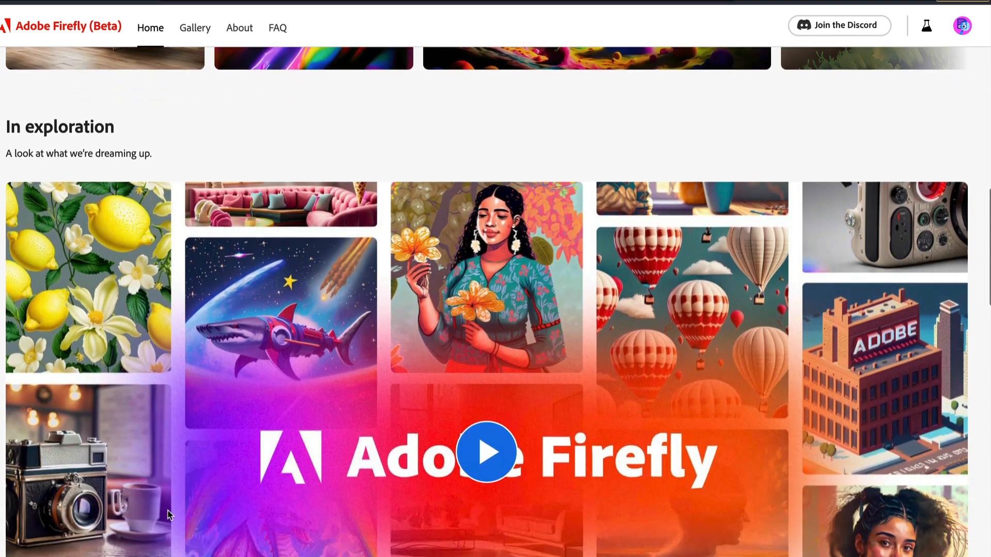
scroll("down", 3)
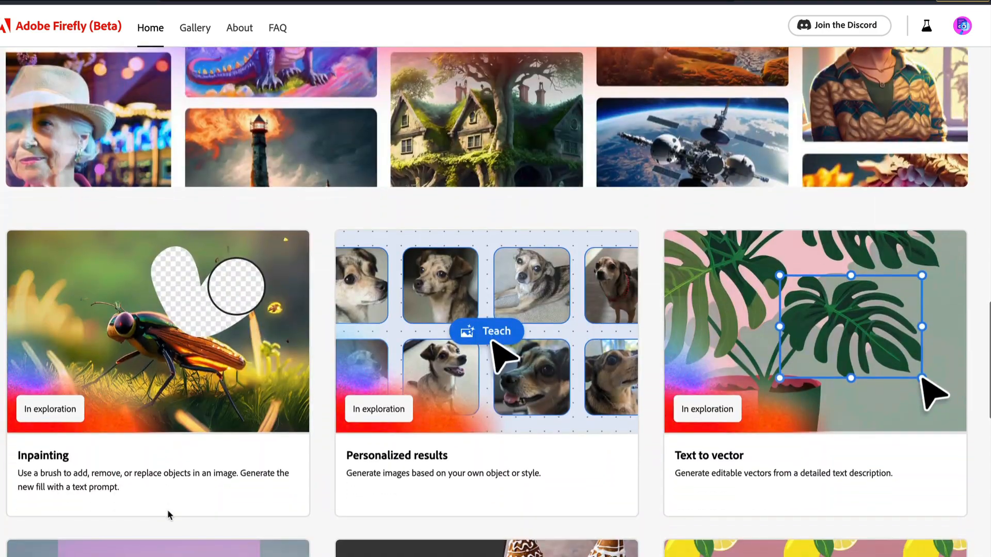
scroll("down", 3)
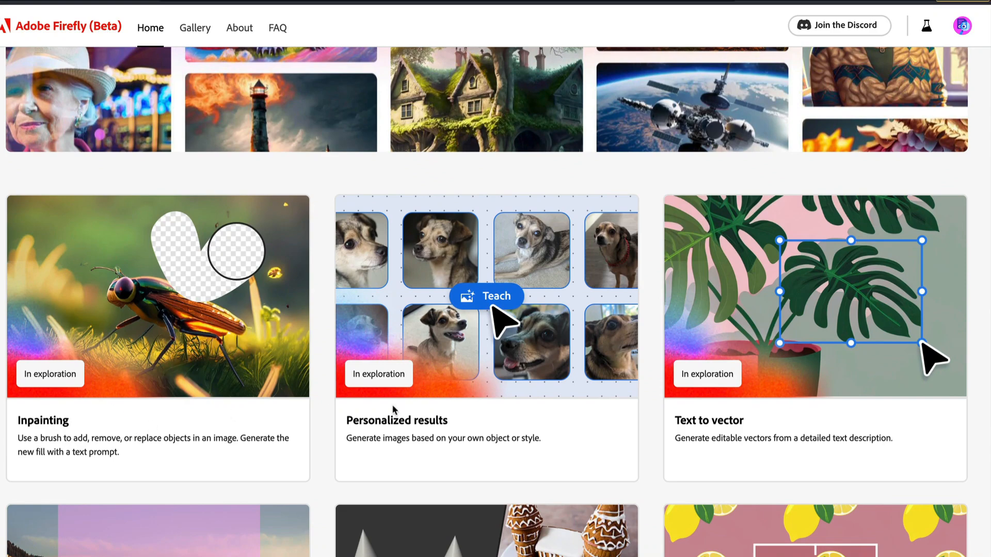
scroll("down", 3)
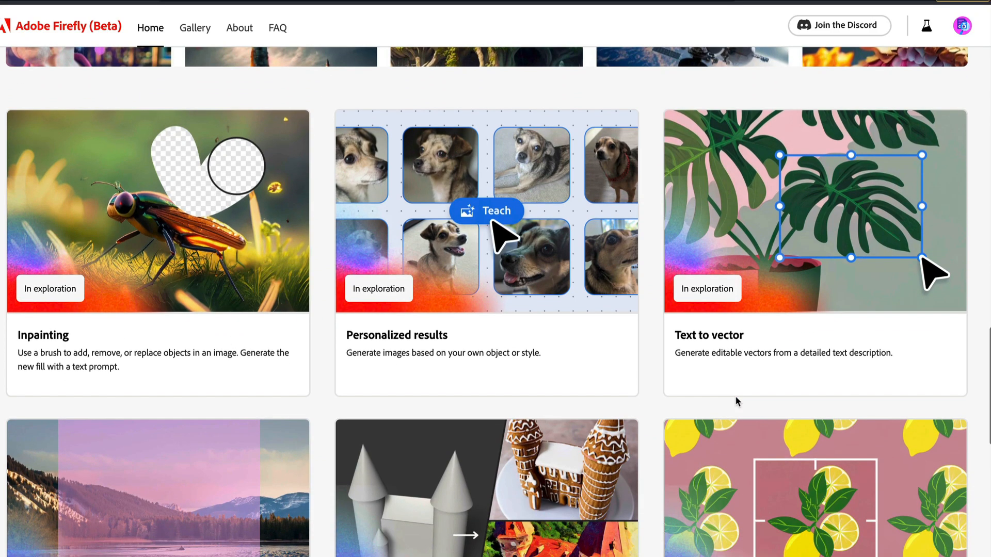
scroll("down", 3)
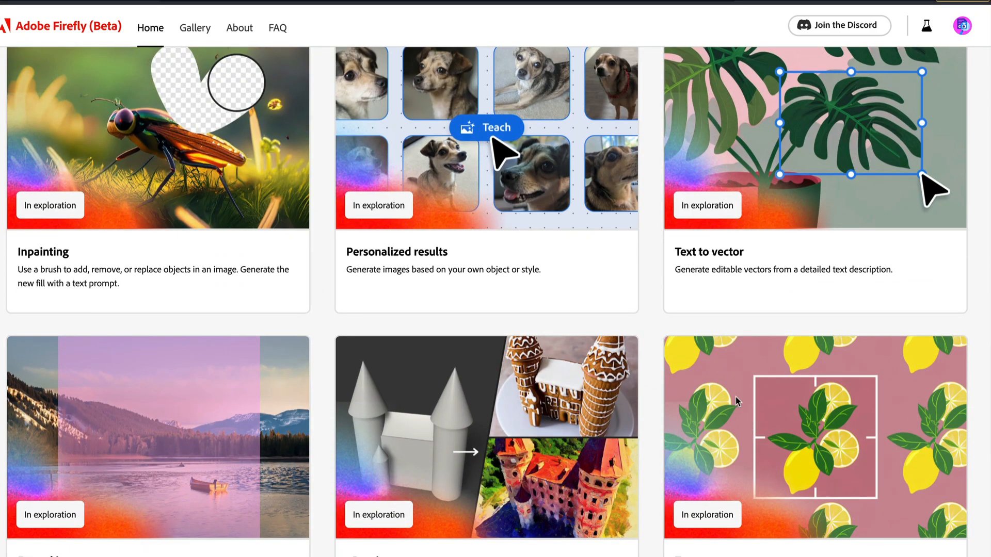
scroll("down", 3)
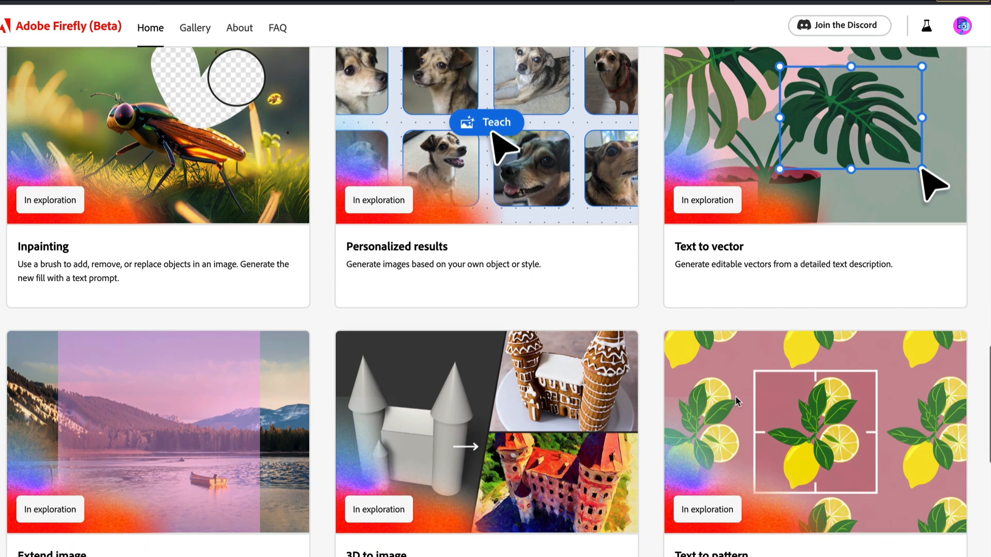
scroll("down", 3)
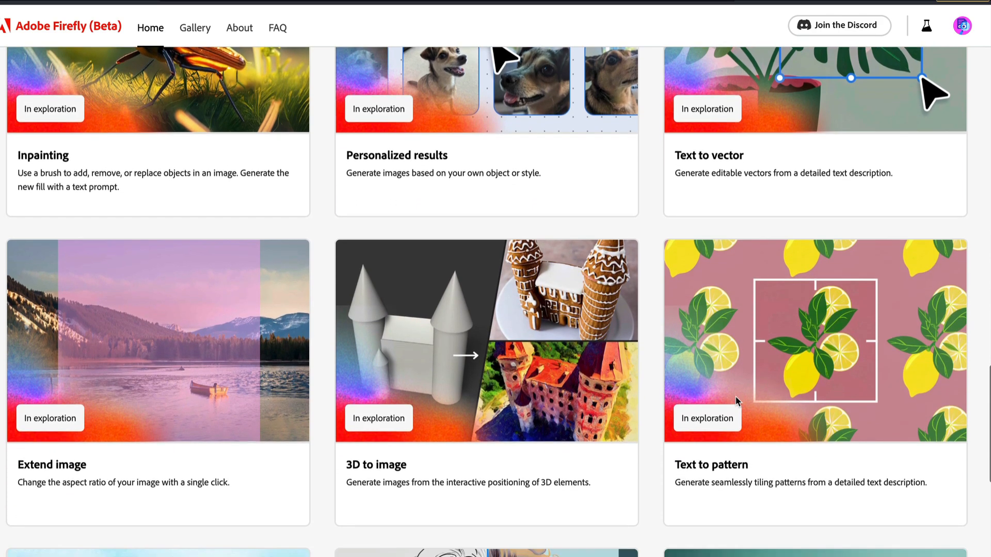
scroll("down", 3)
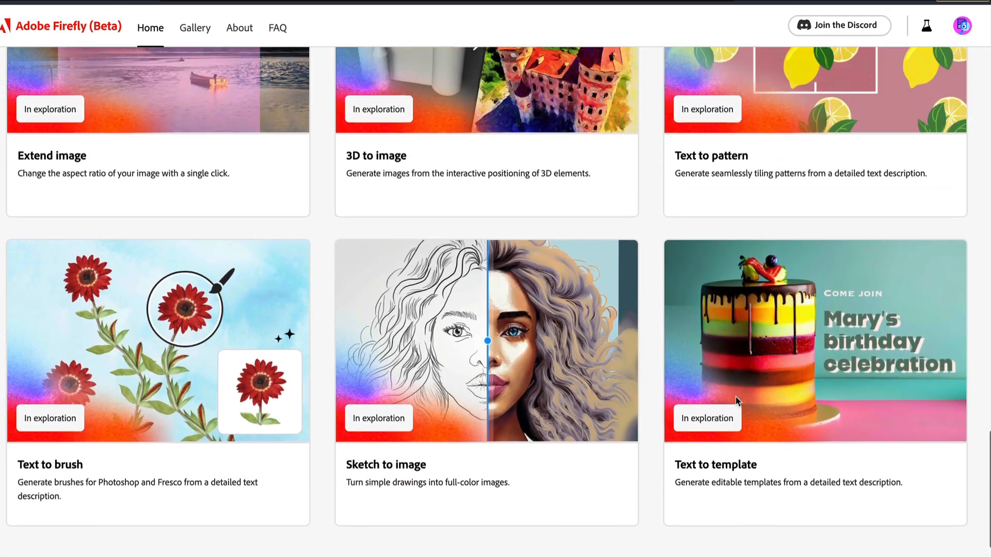
scroll("down", 3)
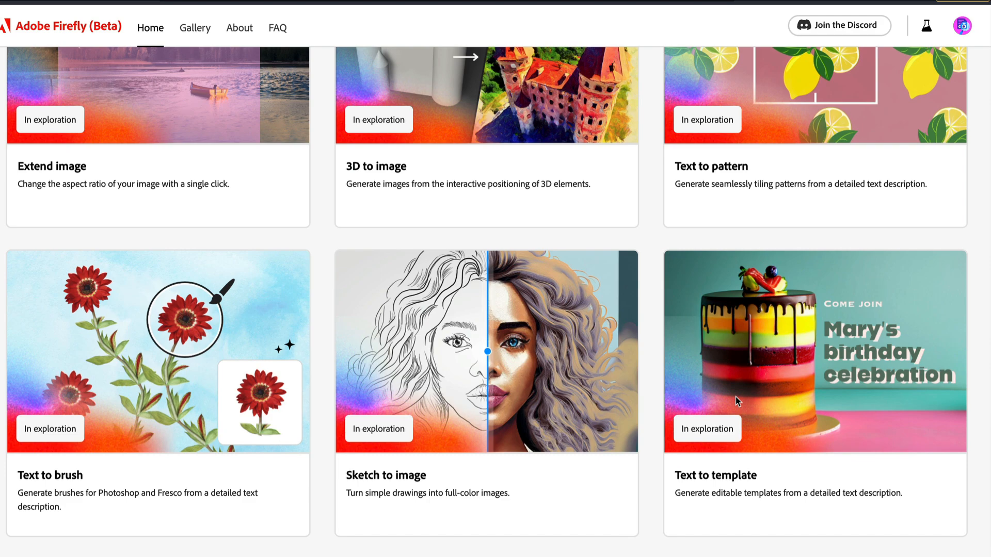
scroll("down", 3)
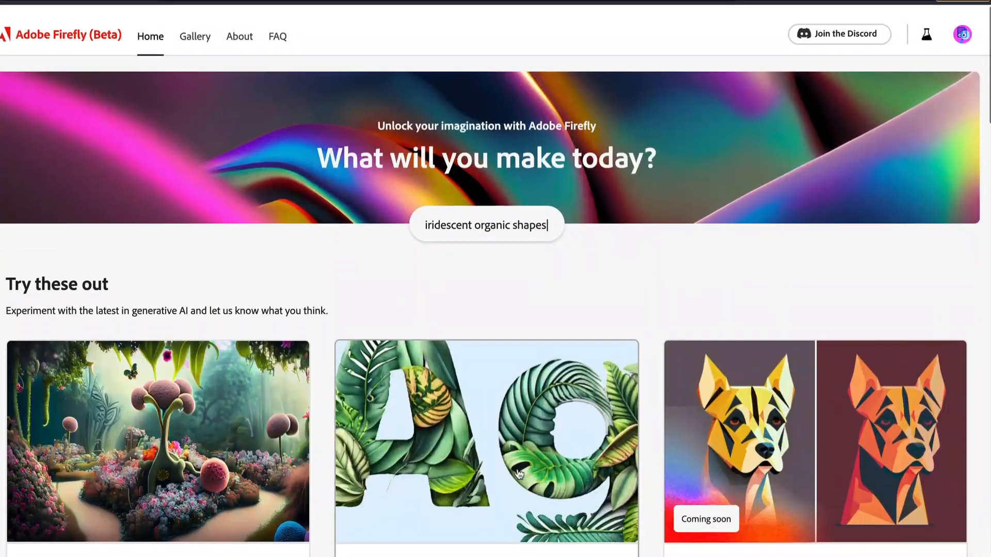
scroll("down", 3)
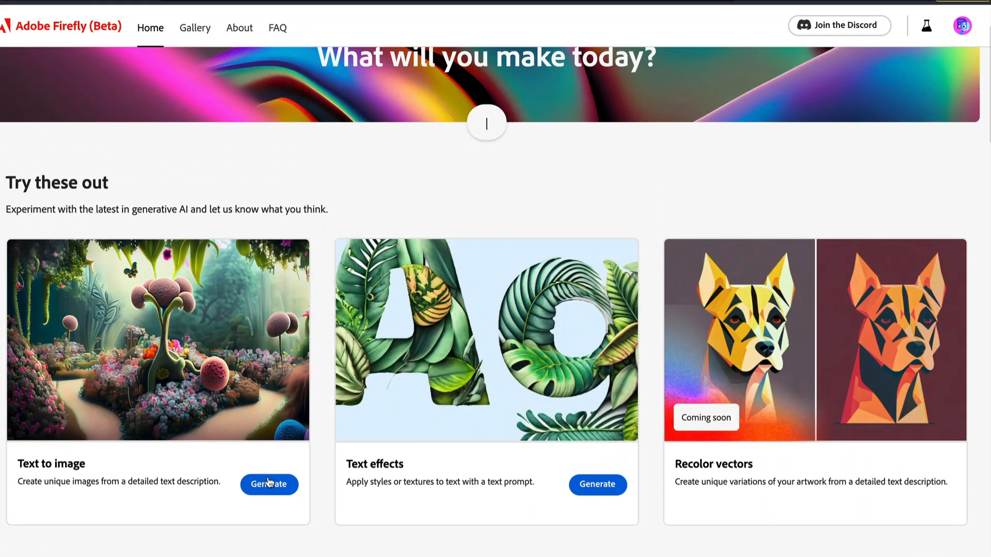
type("painting of mou")
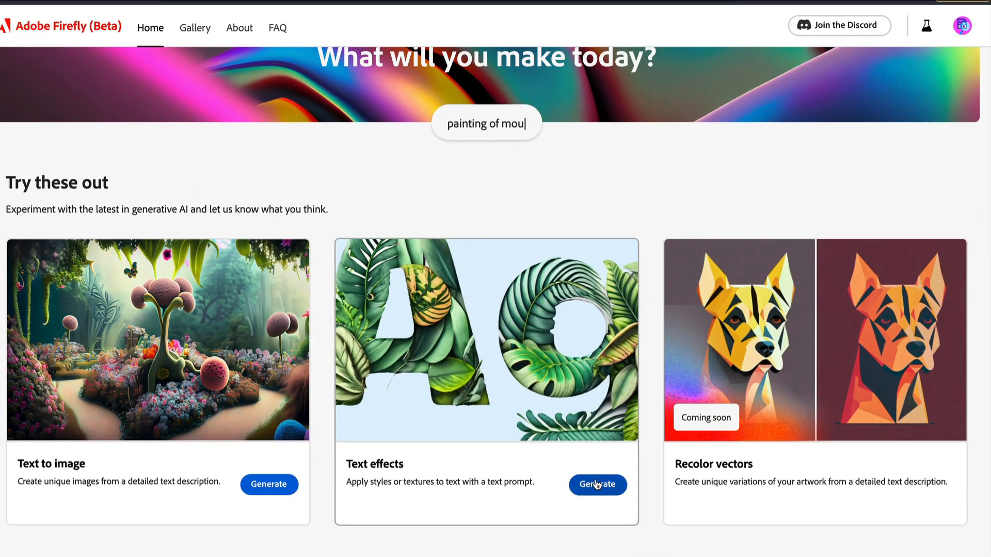
left_click(596, 484)
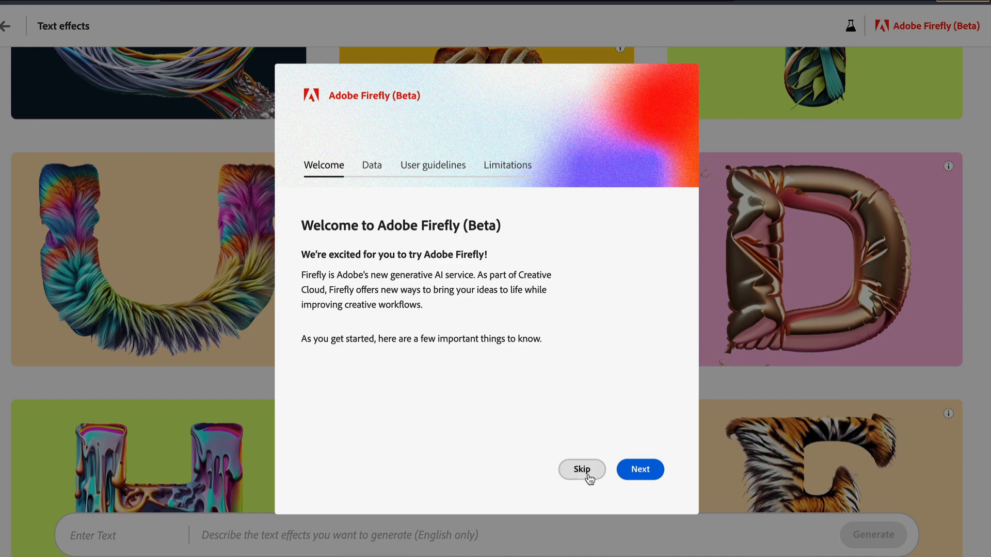
Page through the Data, User guidelines and Limitations pages, then close the welcome dialog.
left_click(639, 470)
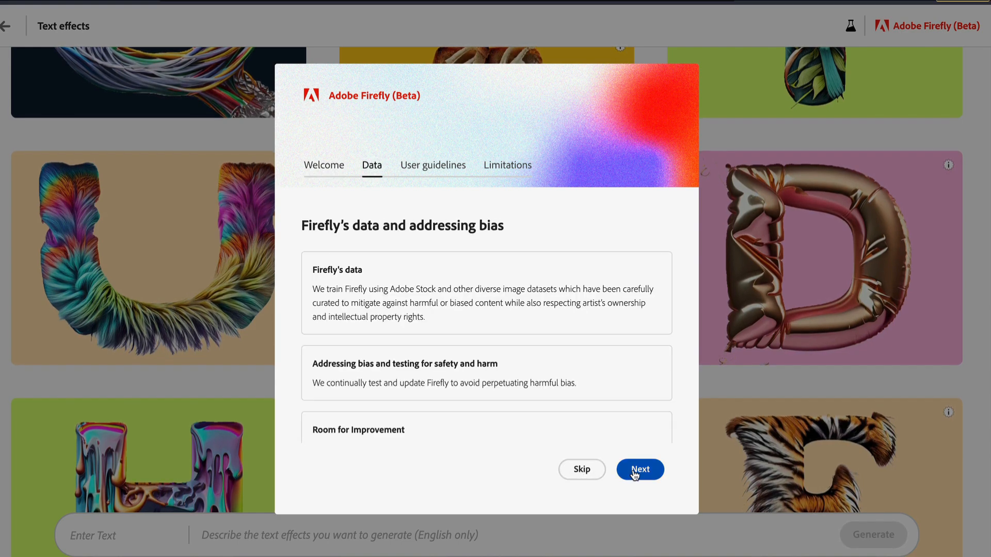
left_click(639, 469)
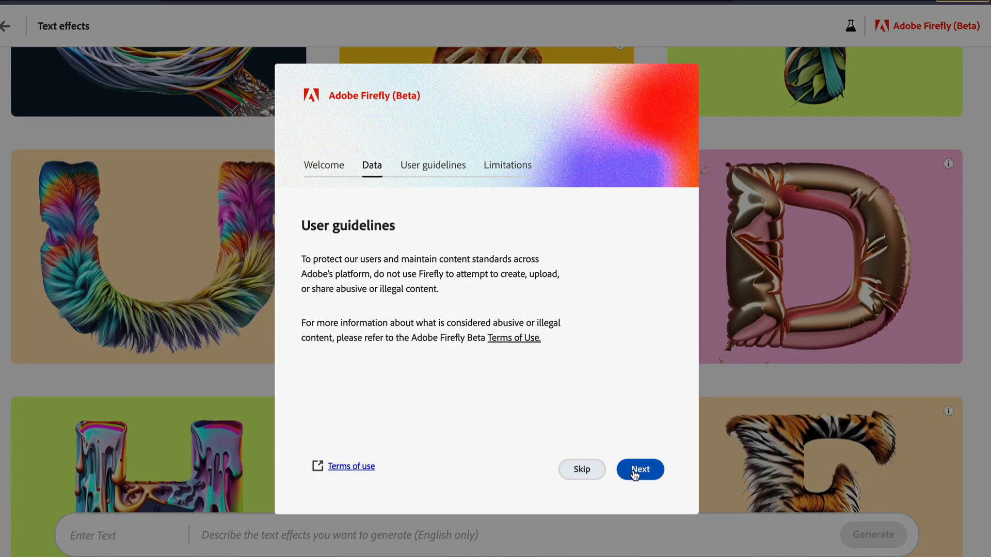
left_click(639, 469)
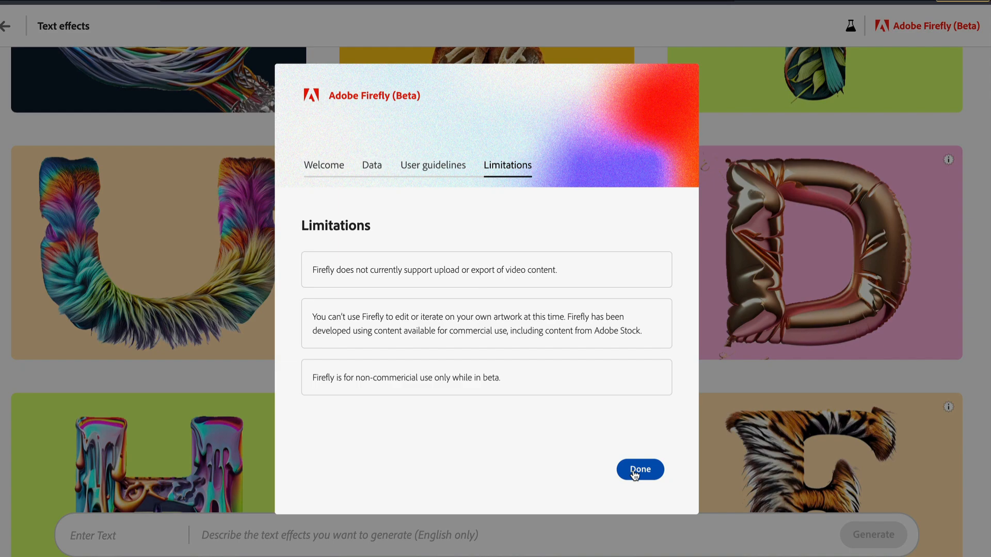
left_click(640, 470)
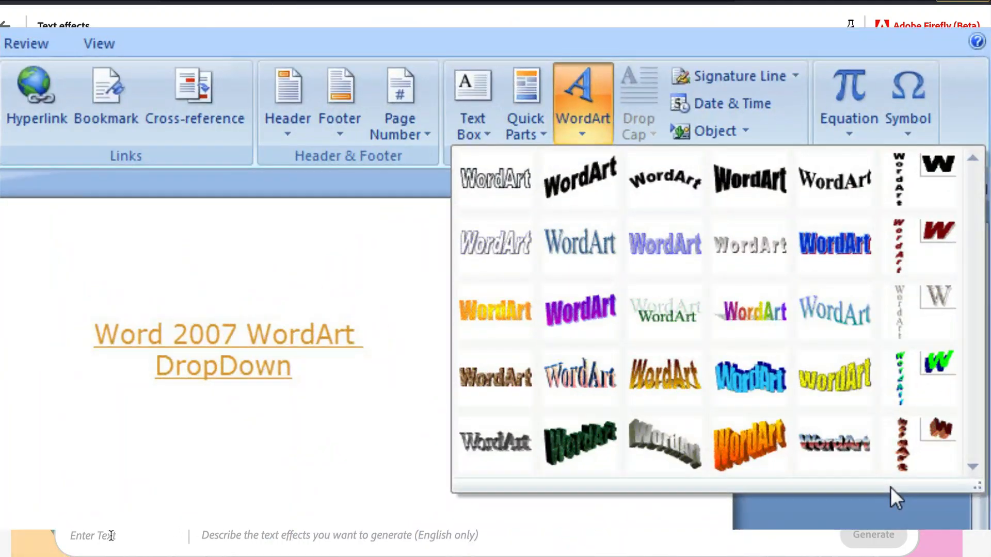
Enter '1littlecoder' as the text and begin the effect prompt with 'flowe'.
type("1littlecoder")
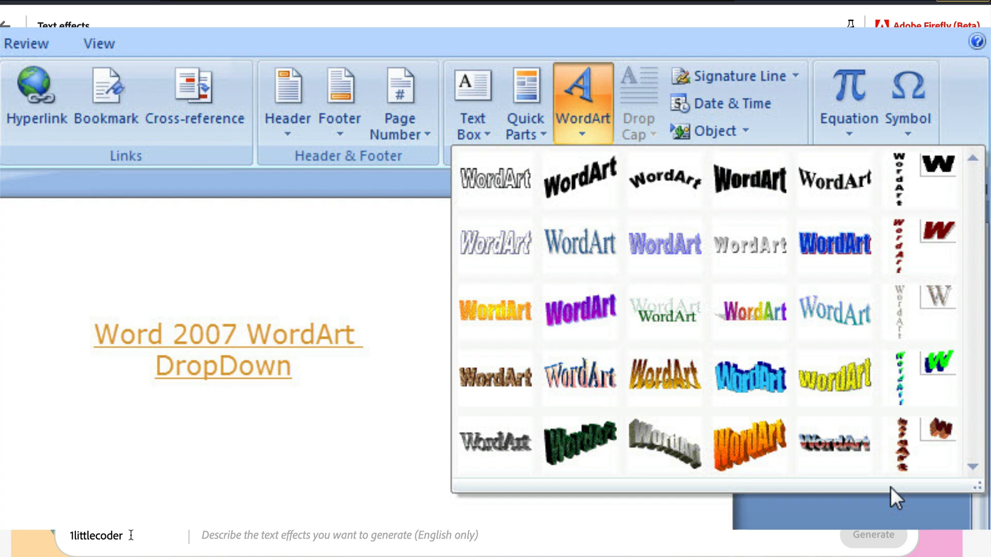
type("flowe")
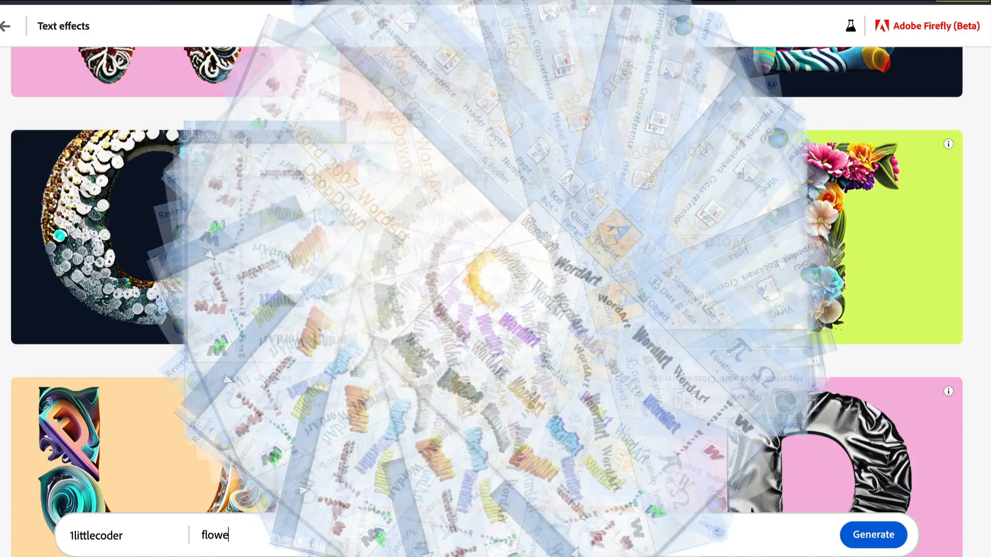
Generate '1littlecoder' as flower lettering from the 'flowers' prompt, producing four variations.
left_click(873, 535)
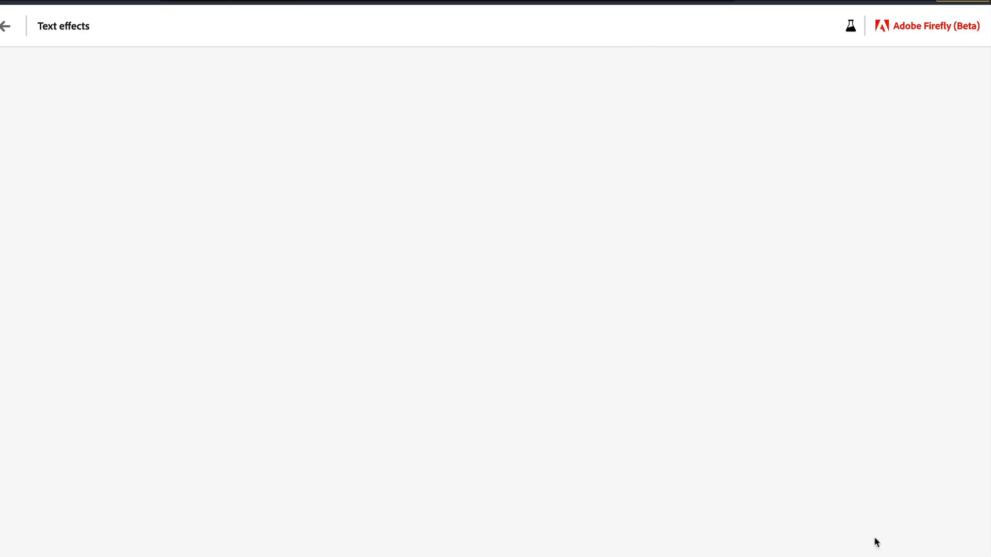
left_click(649, 535)
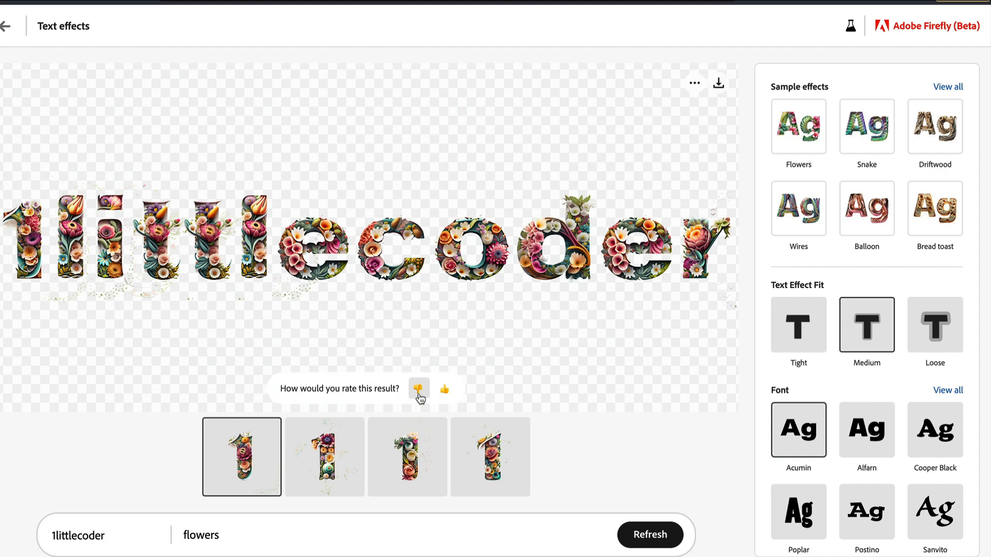
Give the flower-lettering result a thumbs-up, noting it matches the requested style.
left_click(418, 390)
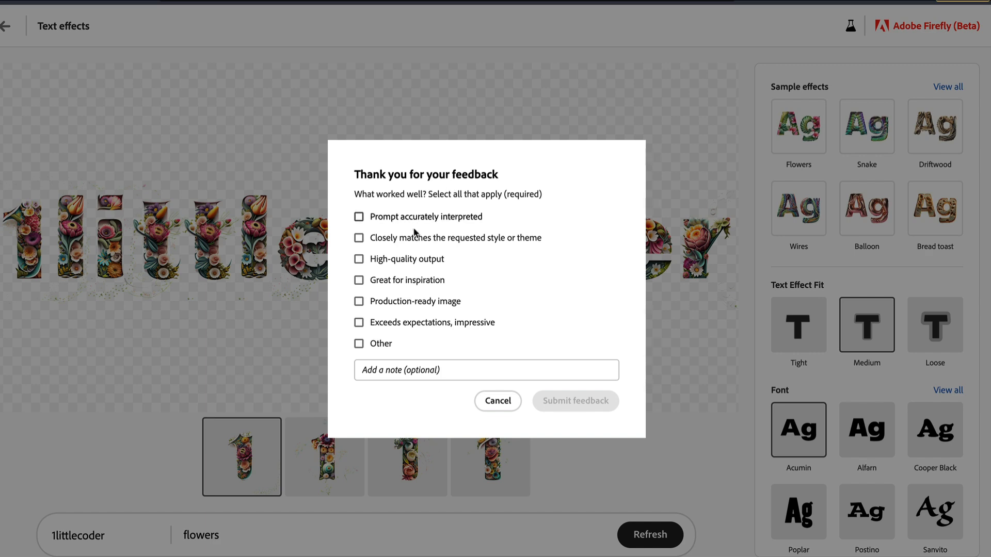
left_click(358, 238)
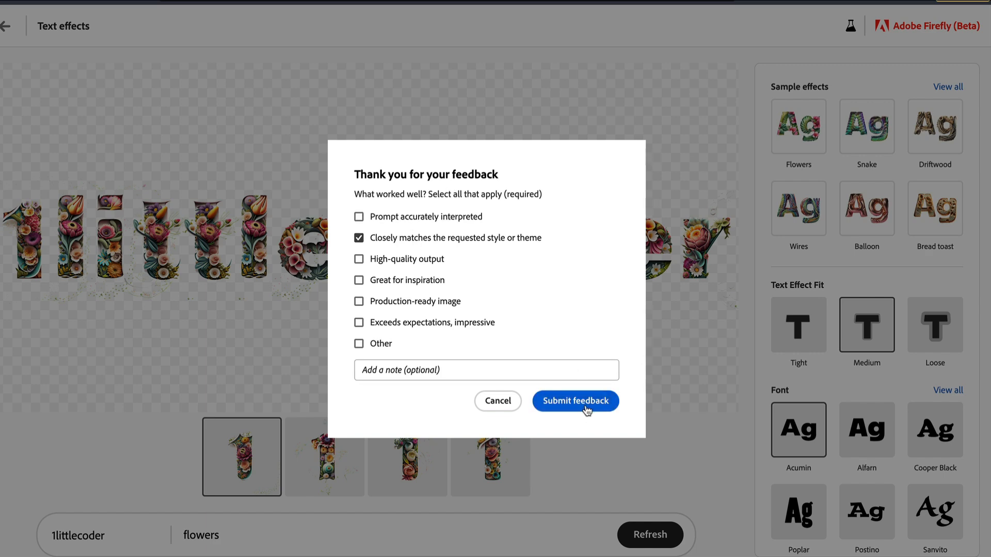
left_click(574, 400)
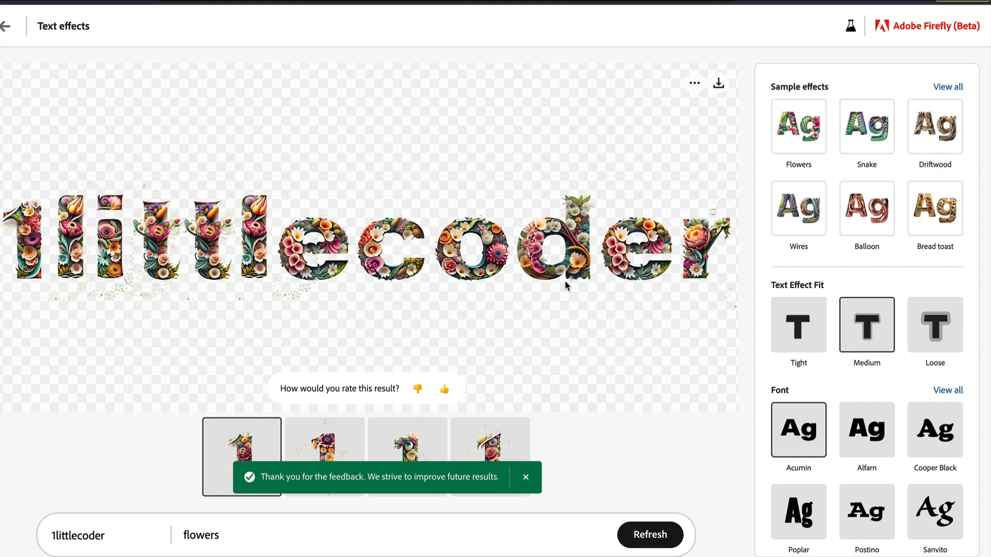
left_click(693, 83)
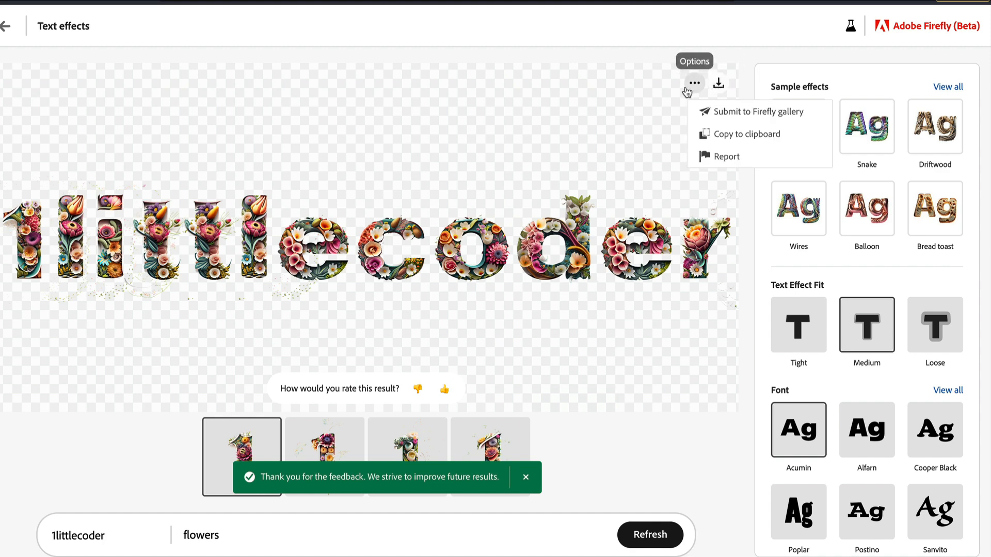
mouse_move(624, 176)
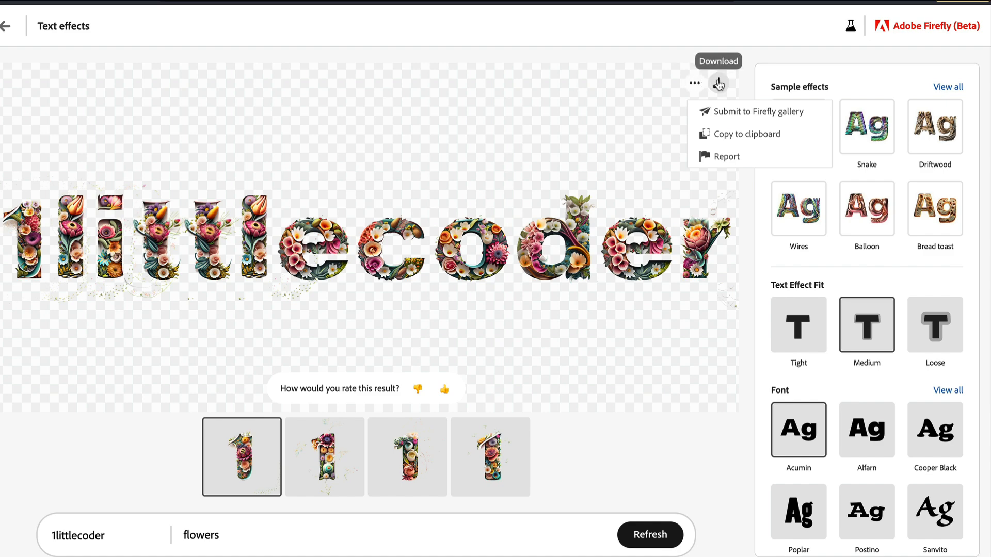
left_click(719, 82)
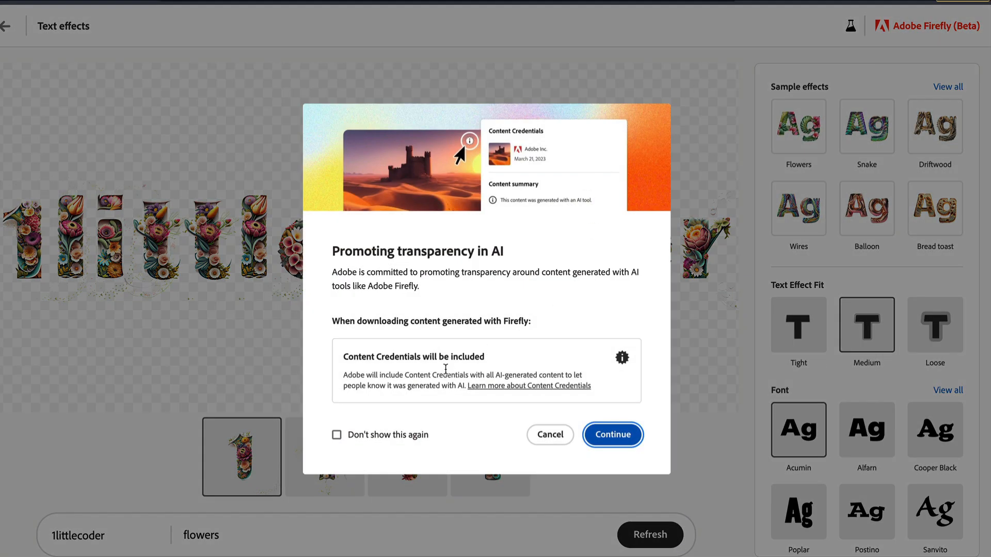
mouse_move(499, 380)
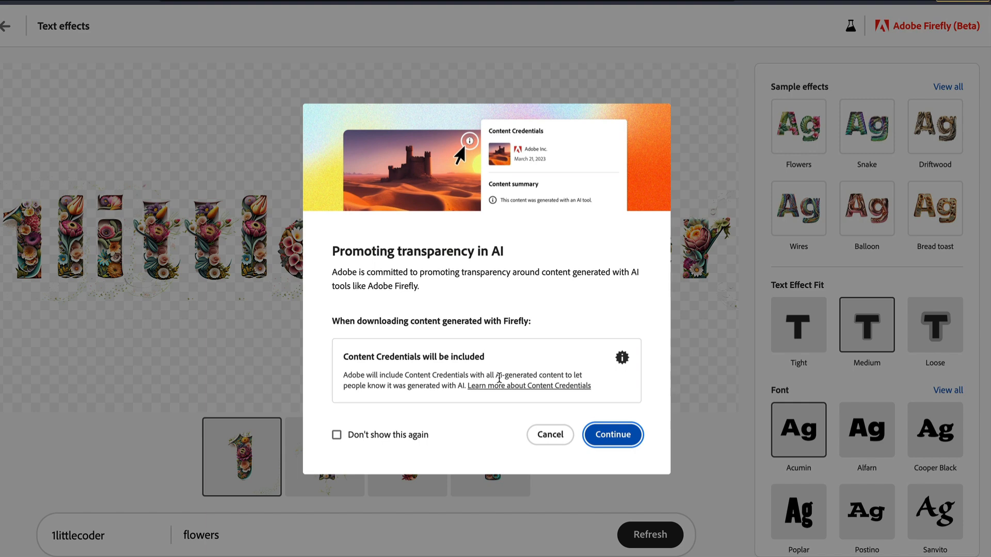
mouse_move(549, 435)
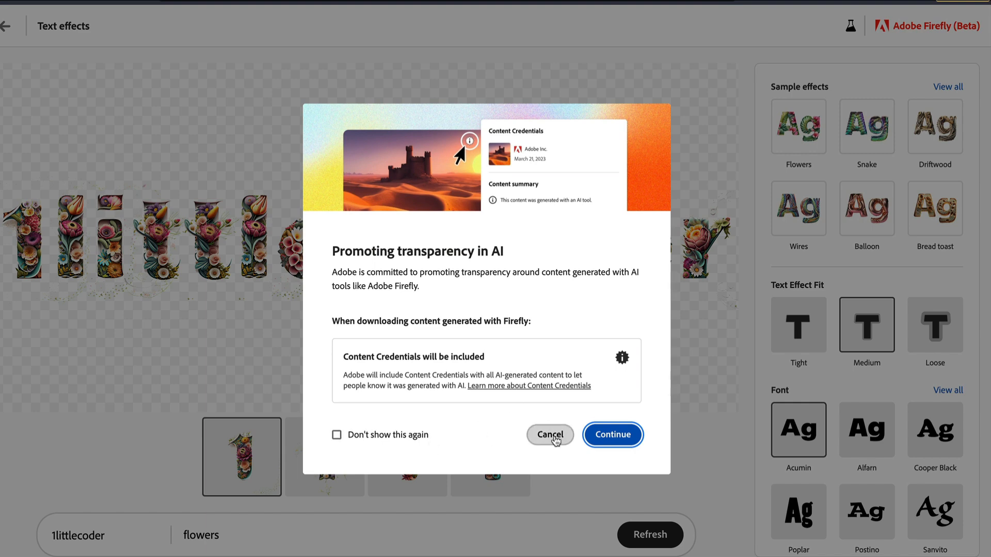
left_click(549, 434)
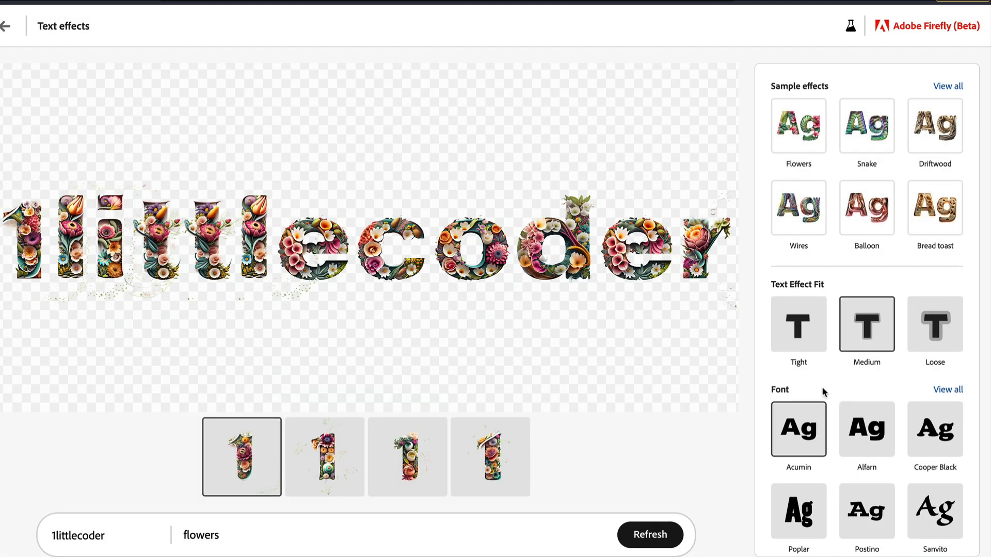
Show all sample effects and scroll through the Nature, Material and texture, and Food and drink categories.
scroll("down", 3)
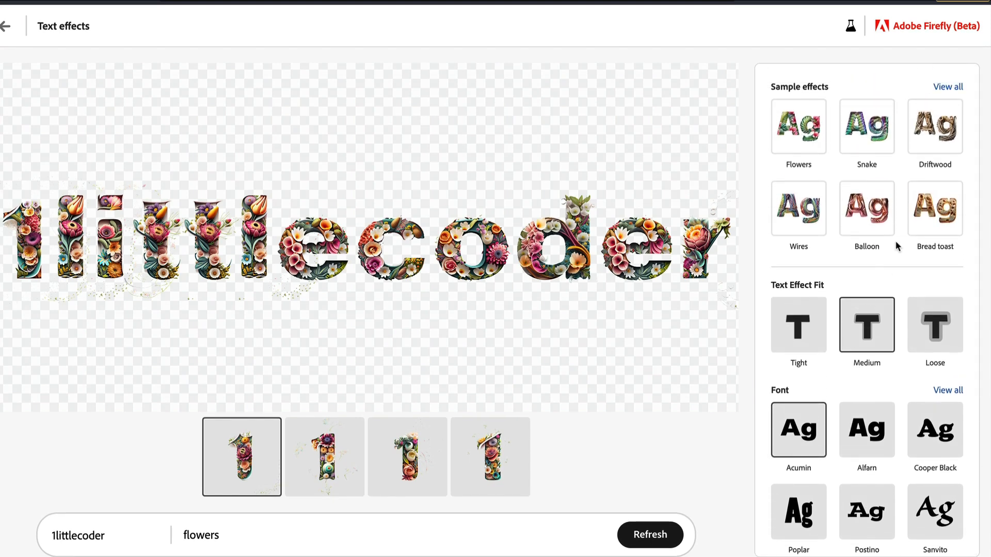
mouse_move(909, 154)
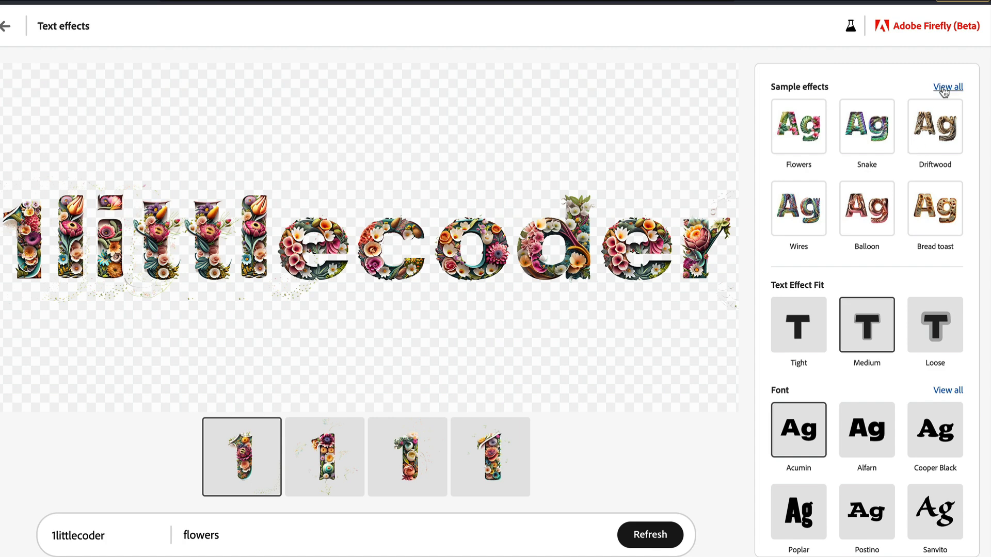
left_click(947, 86)
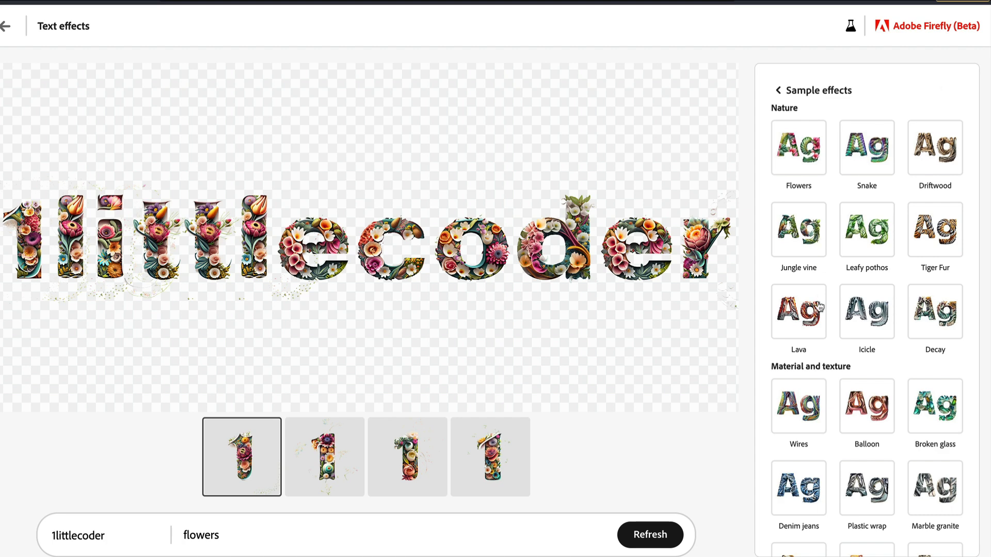
scroll("down", 3)
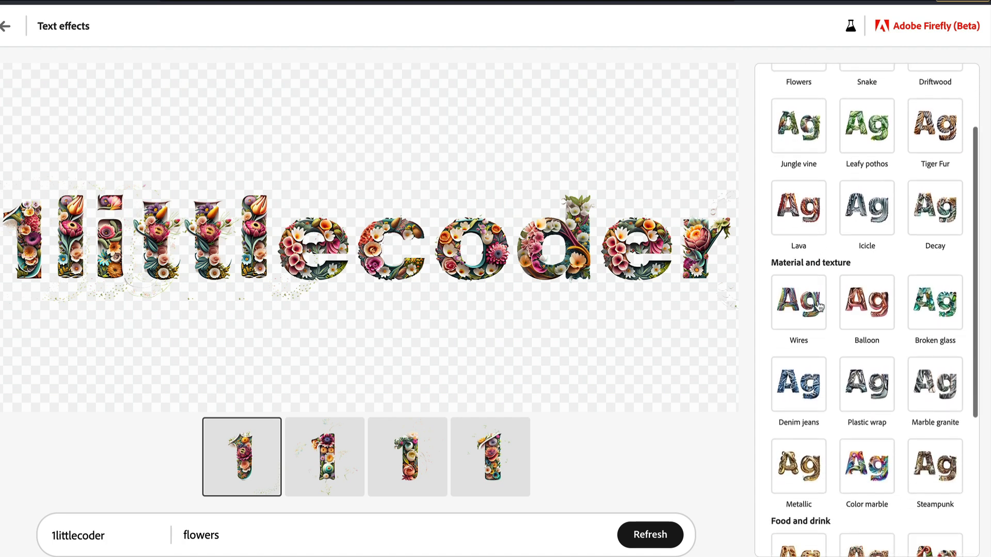
scroll("down", 3)
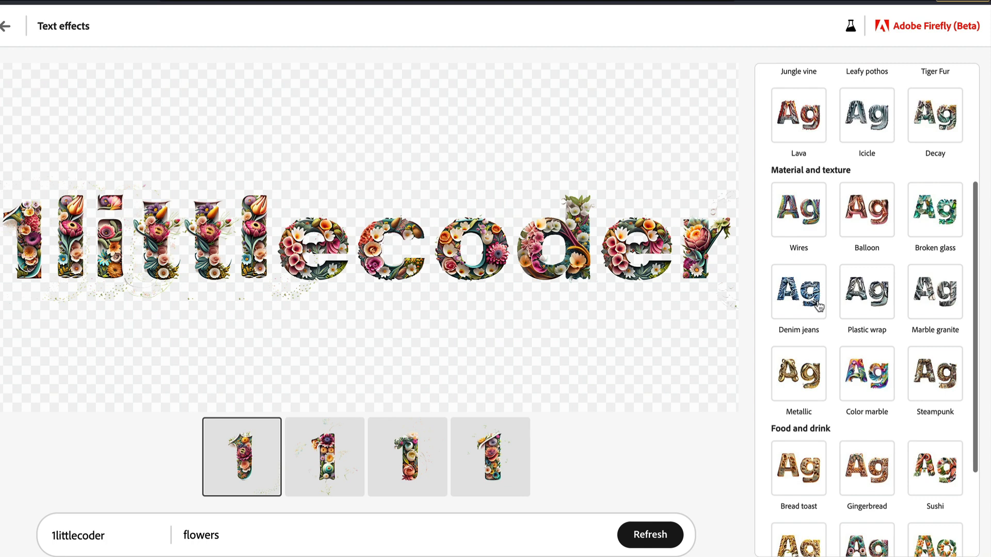
scroll("down", 3)
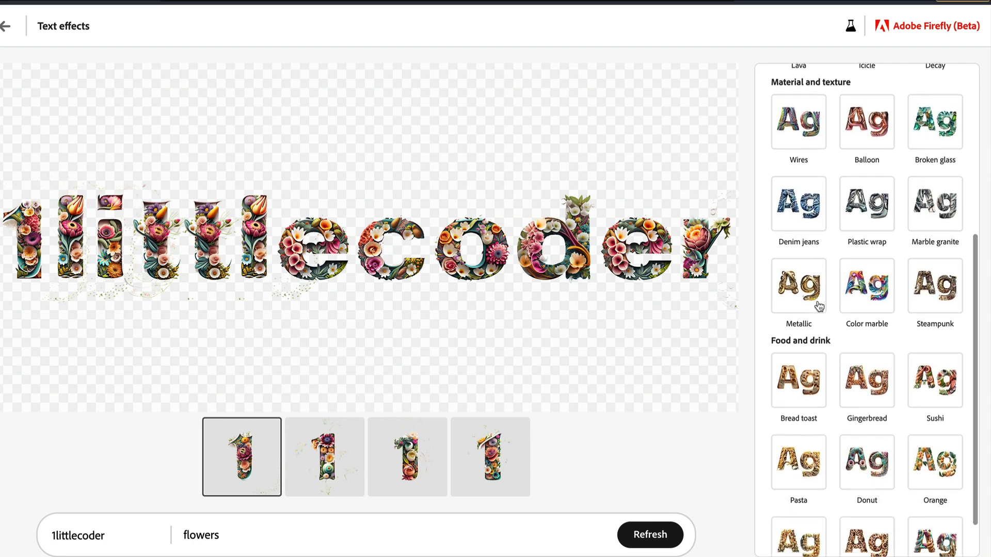
scroll("down", 3)
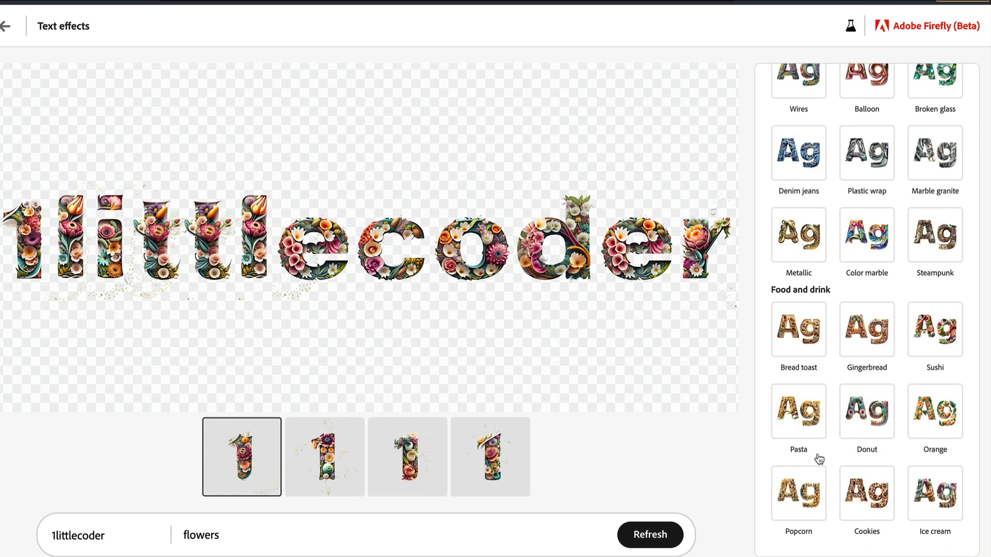
mouse_move(908, 527)
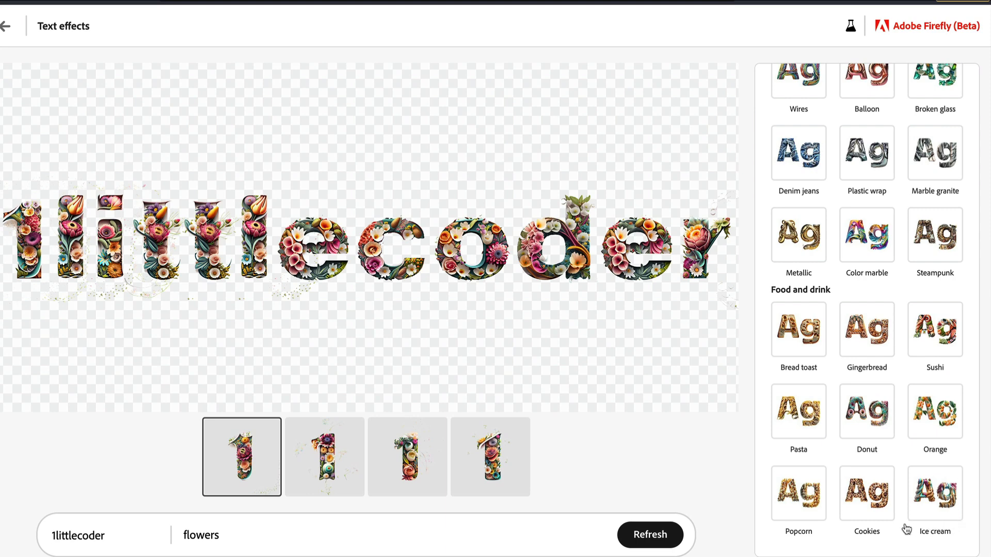
mouse_move(800, 507)
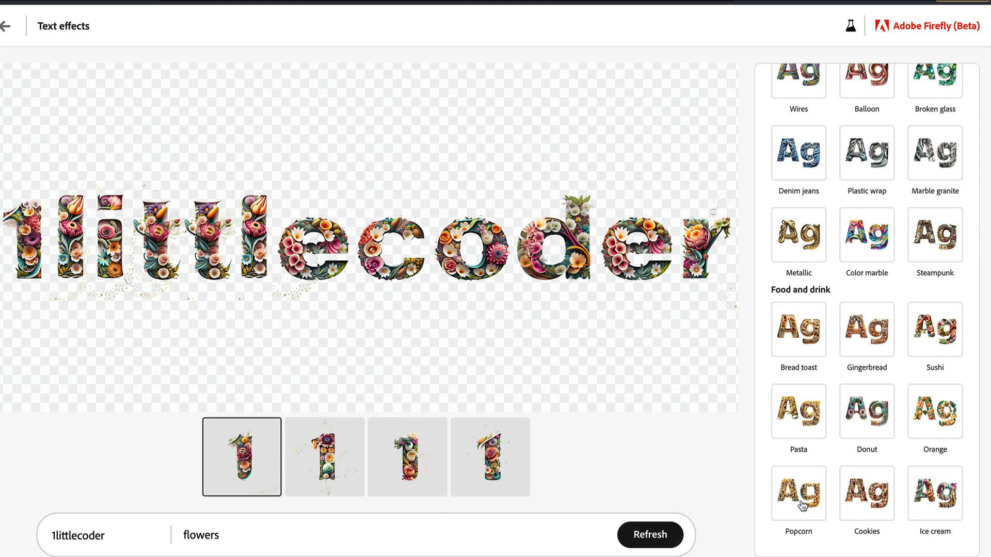
Restyle '1littlecoder' with the Popcorn sample effect and scroll the generated results.
left_click(798, 494)
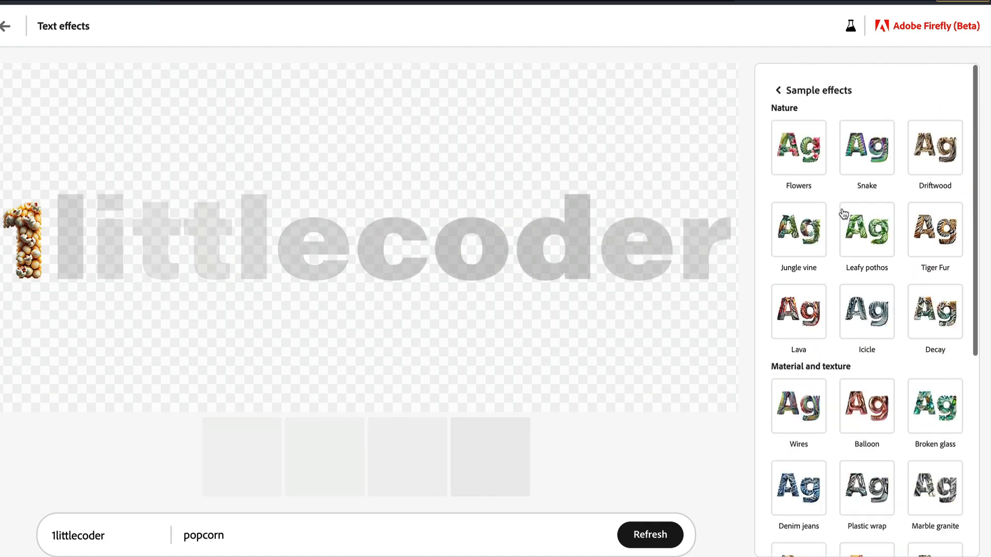
mouse_move(817, 110)
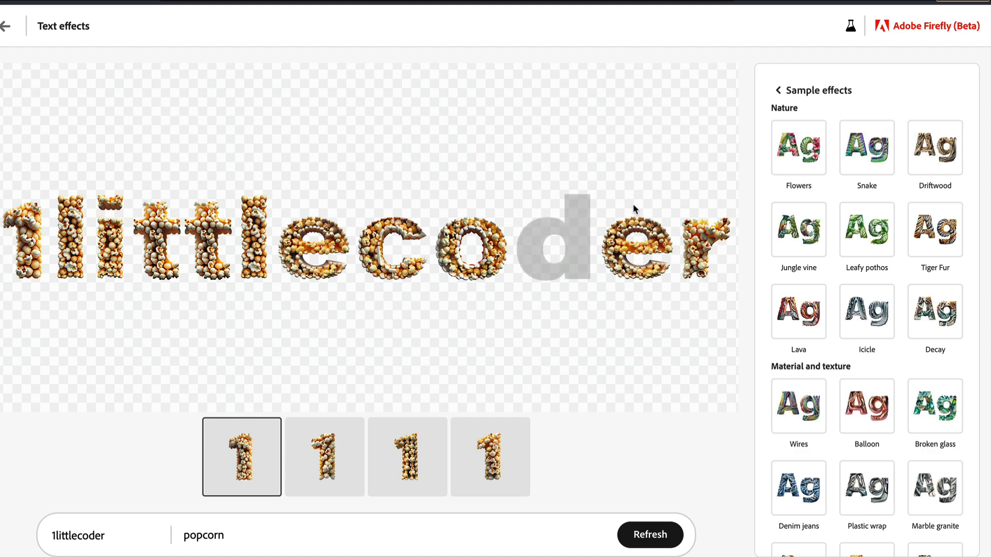
mouse_move(681, 343)
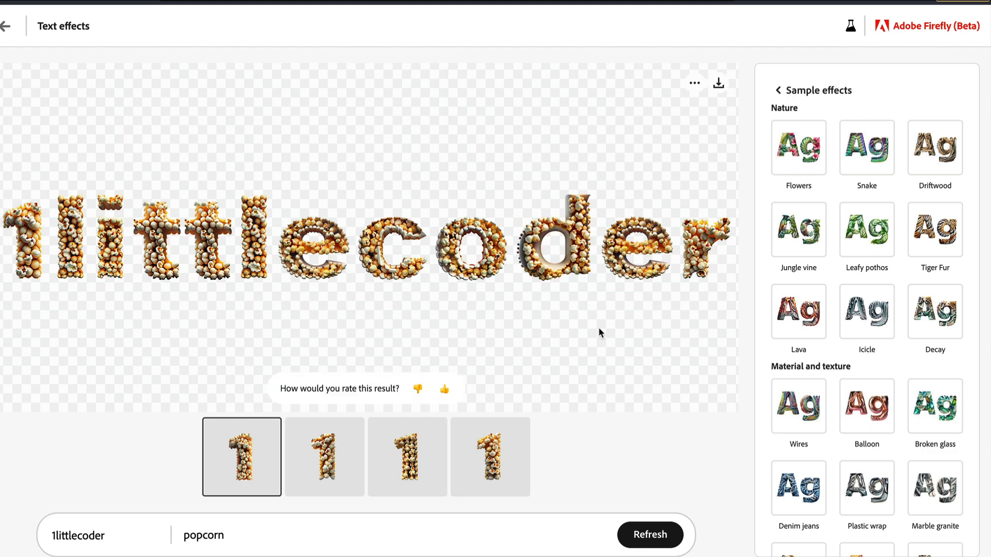
scroll("down", 3)
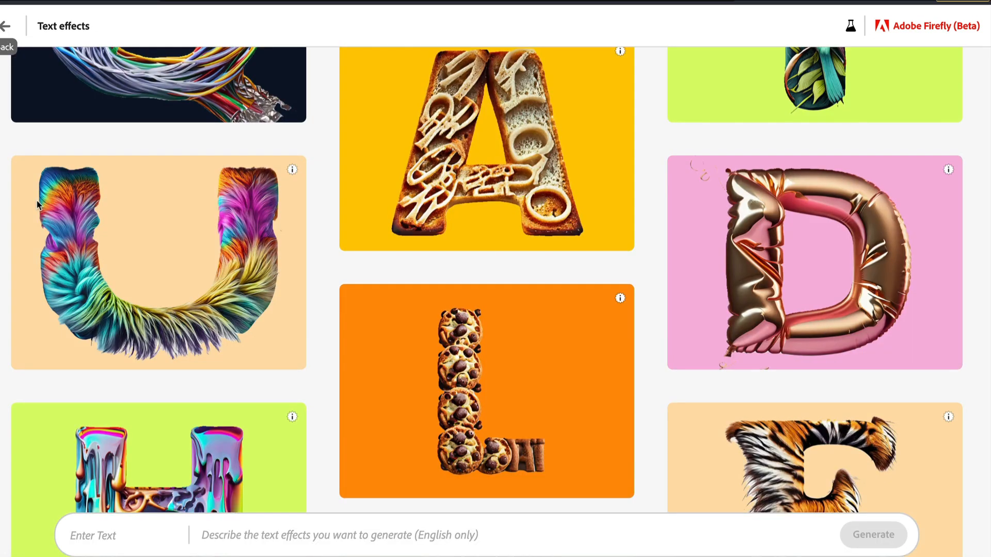
scroll("down", 3)
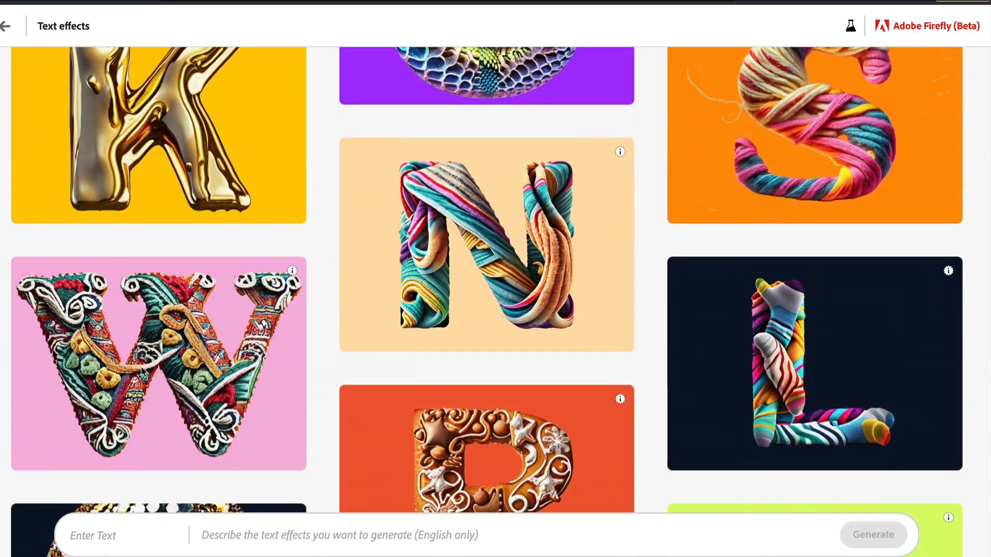
left_click(291, 270)
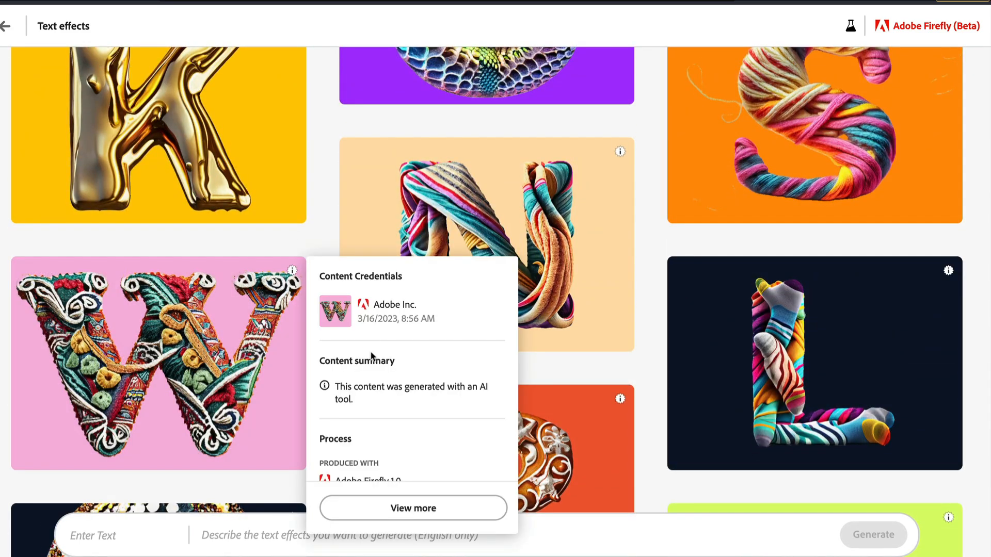
scroll("down", 3)
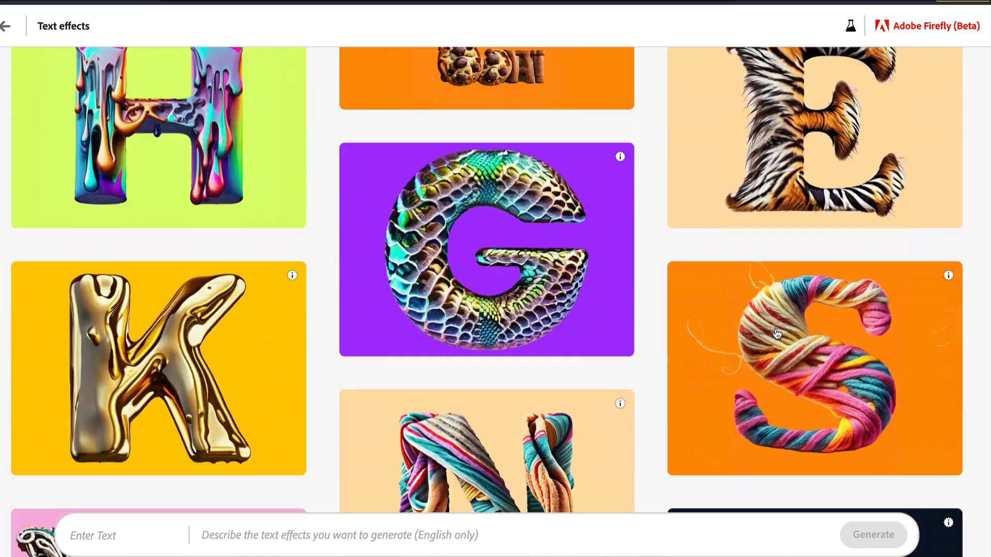
scroll("down", 3)
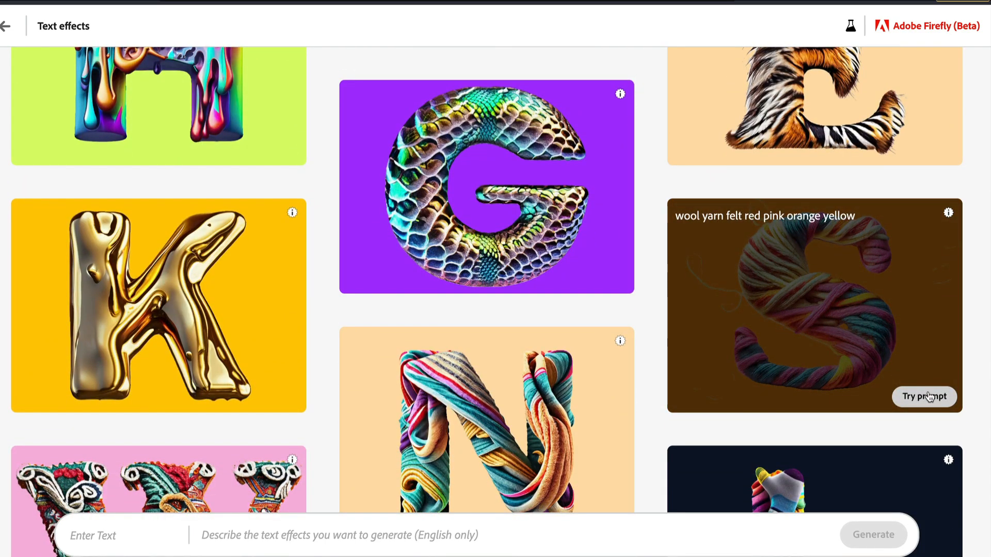
Reuse the yarn S prompt with text '1littlecoder', regenerate, and scroll the panel to Color.
left_click(924, 397)
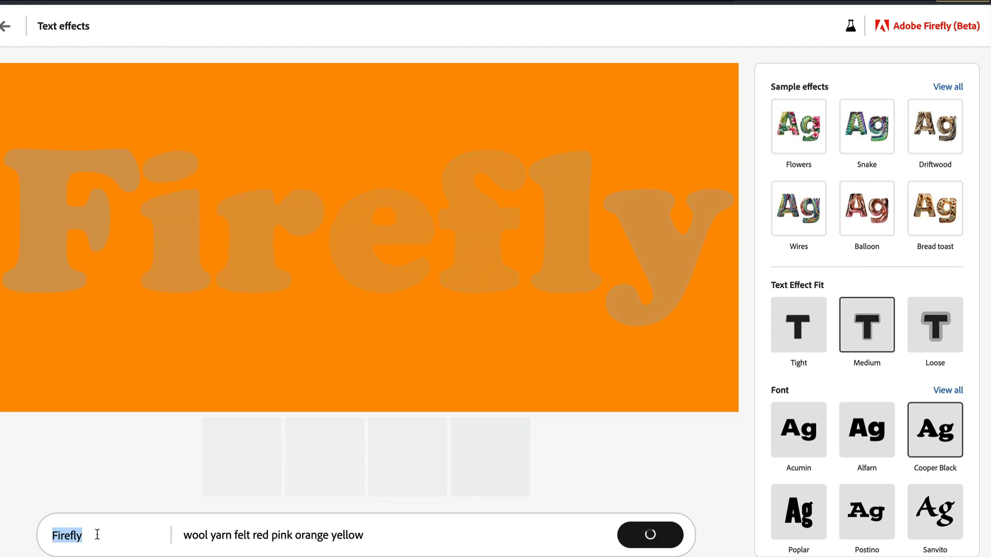
type("1littlecoder")
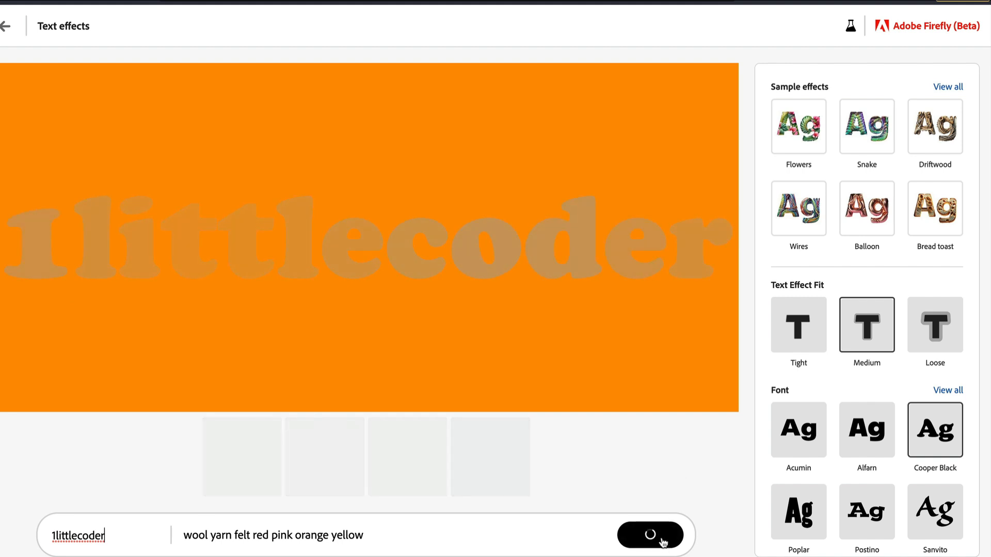
left_click(649, 535)
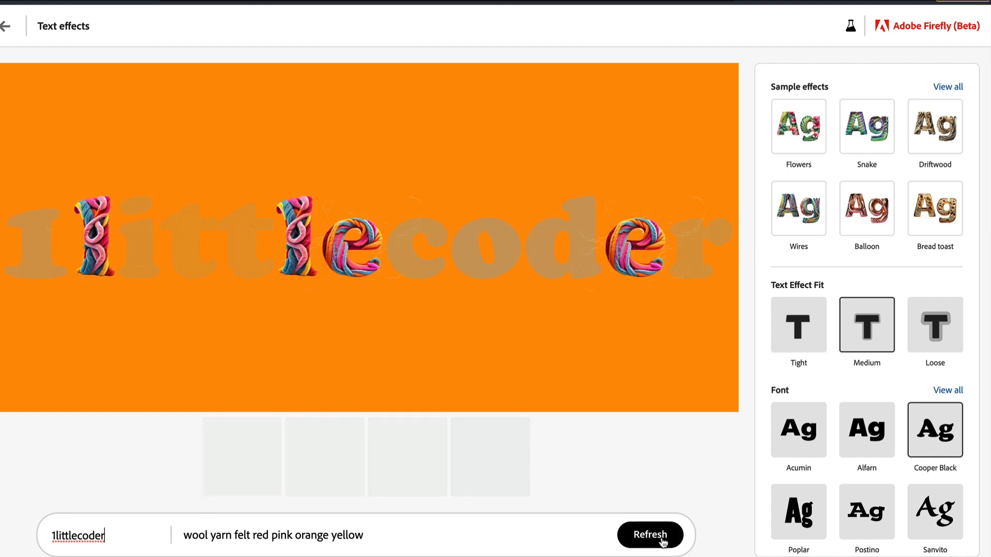
left_click(648, 535)
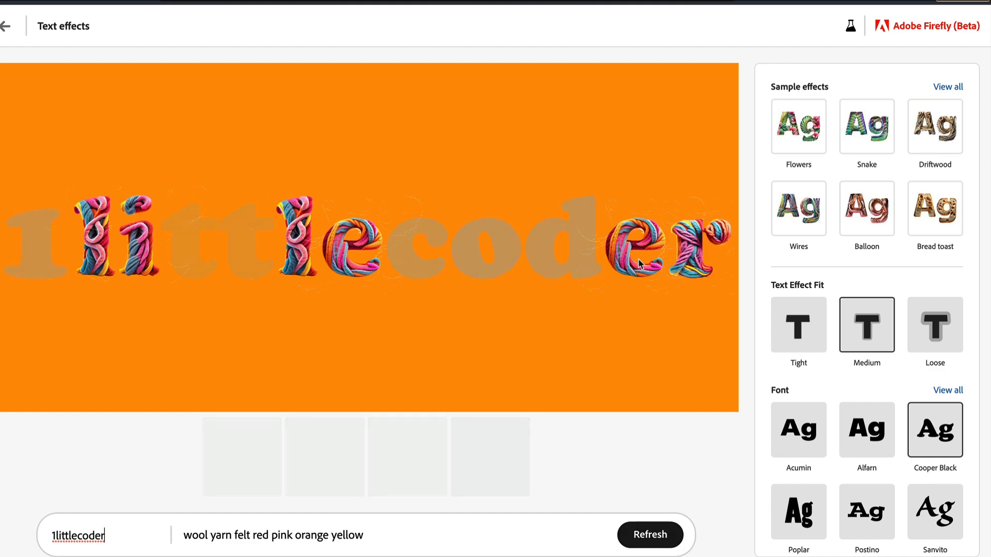
mouse_move(379, 329)
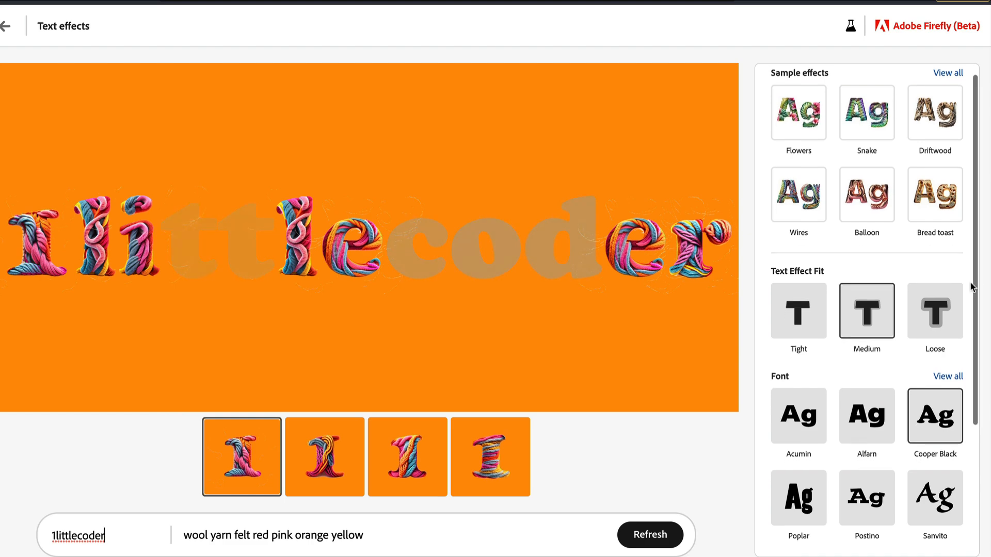
scroll("down", 3)
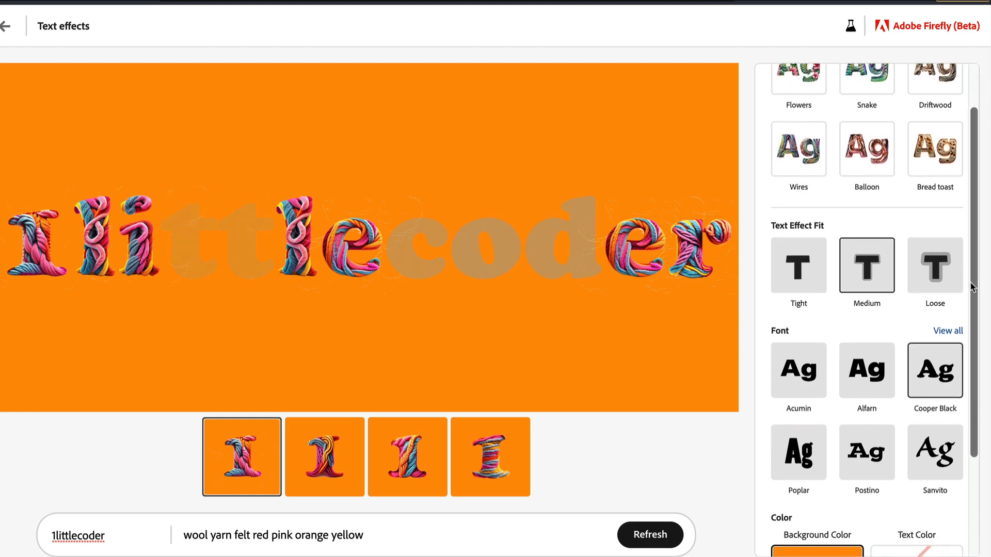
scroll("down", 3)
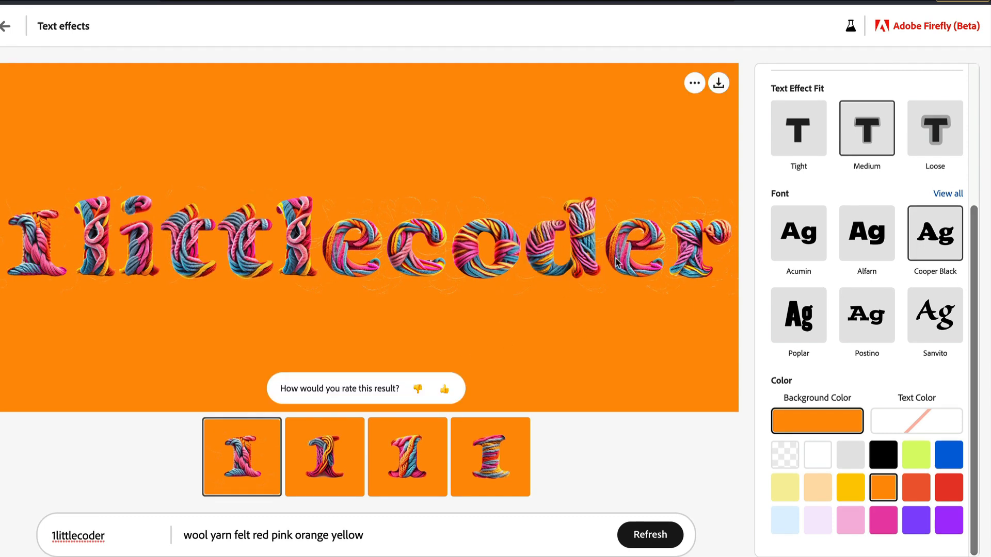
Preview the yarn lettering on transparent, light grey, pale blue, purple and lime backgrounds, ending pale blue.
left_click(785, 454)
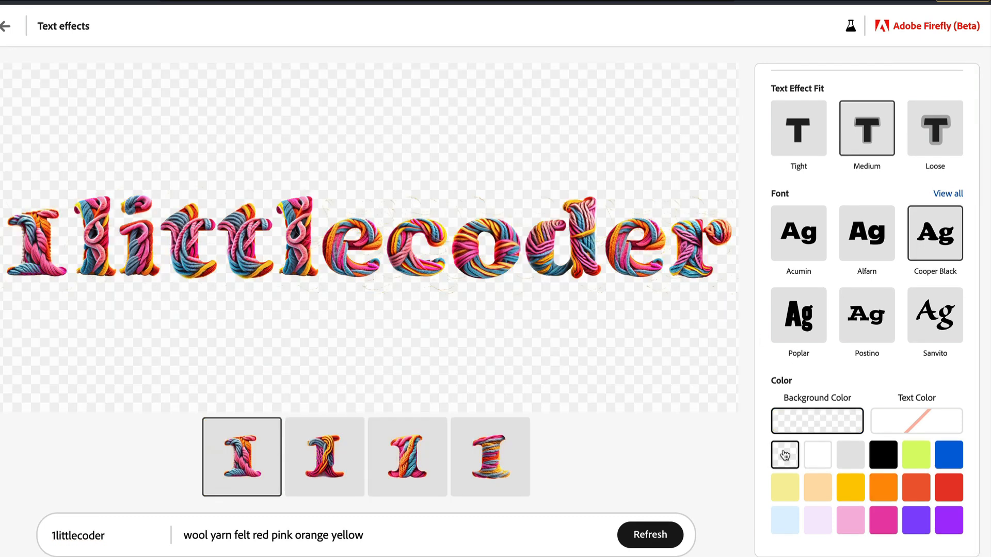
left_click(849, 454)
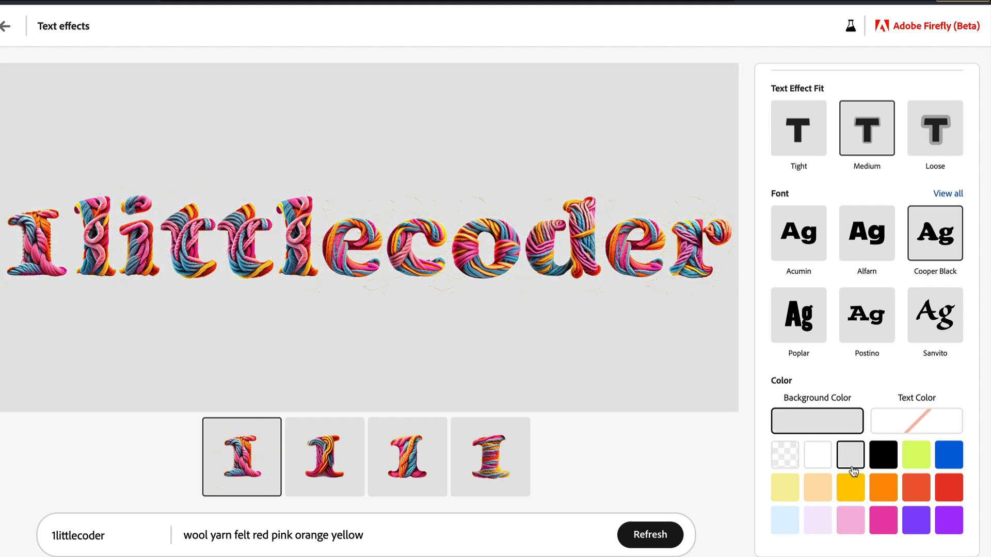
left_click(784, 520)
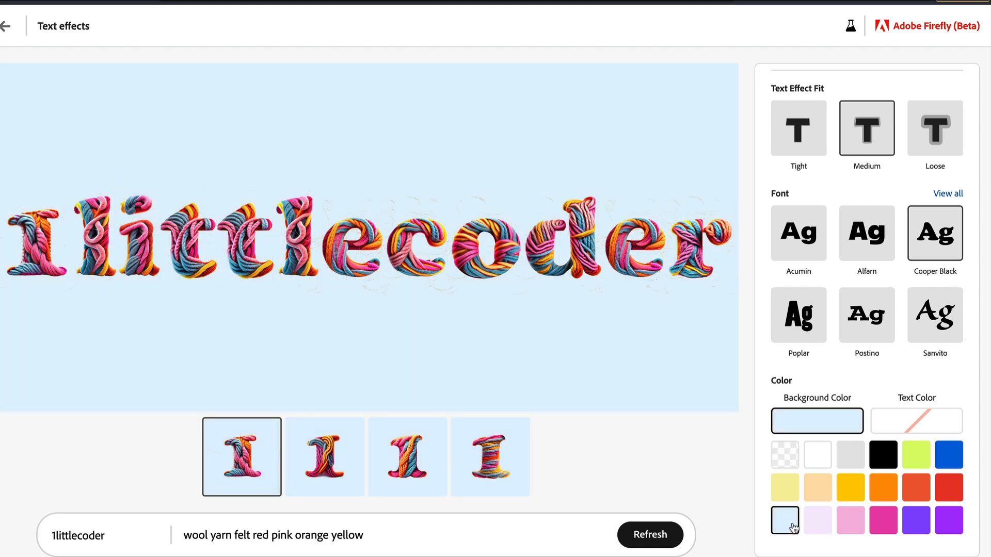
left_click(949, 521)
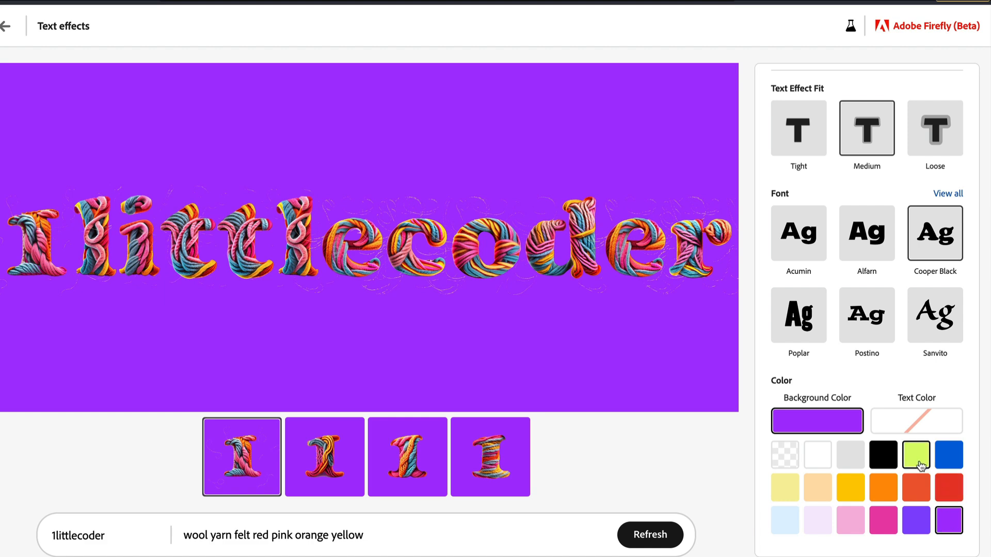
left_click(916, 455)
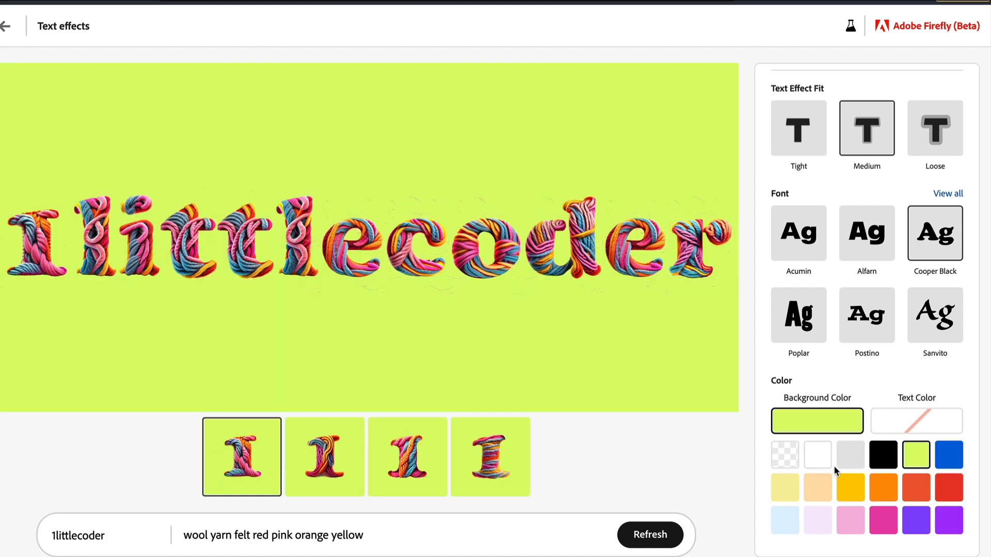
left_click(850, 454)
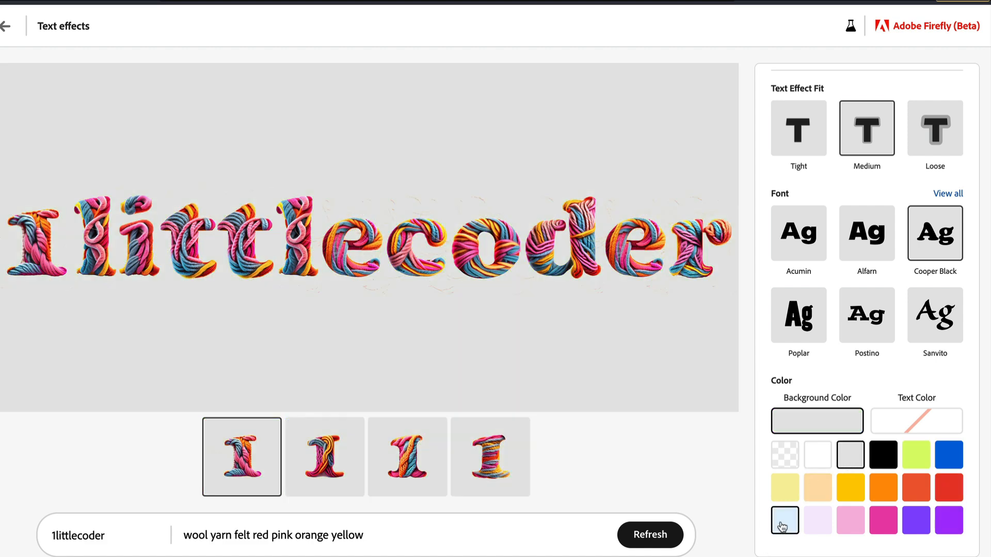
left_click(785, 520)
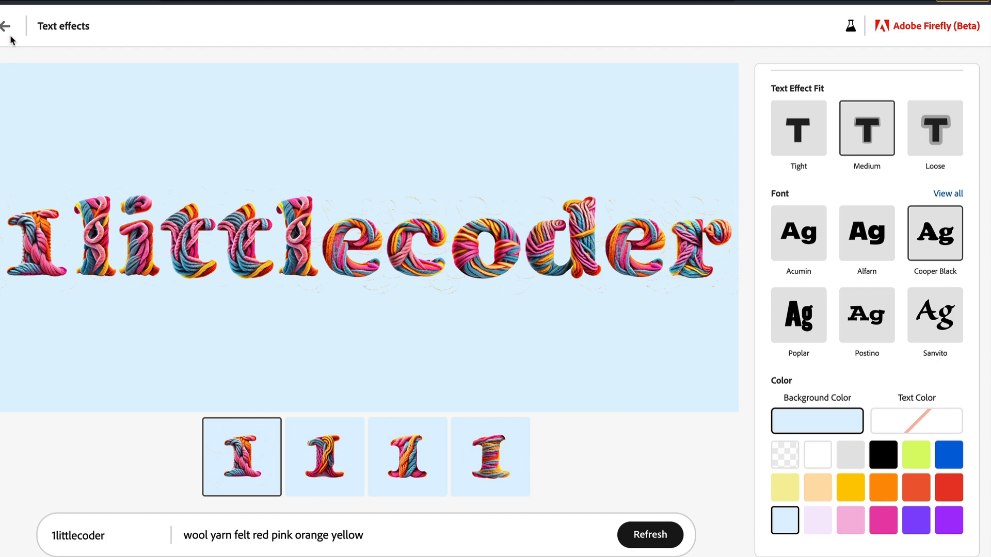
Go back to the Firefly home page and start Text to image.
left_click(7, 26)
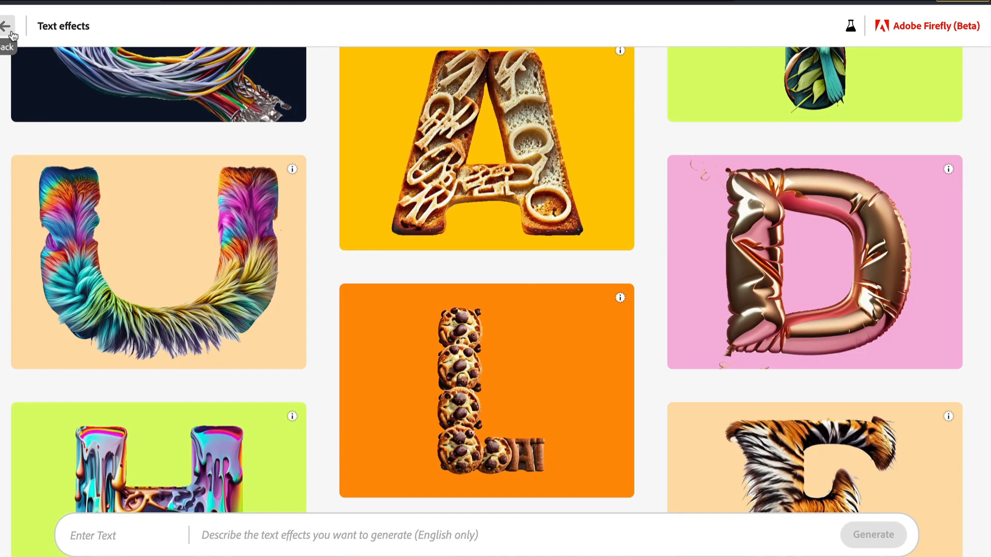
left_click(9, 26)
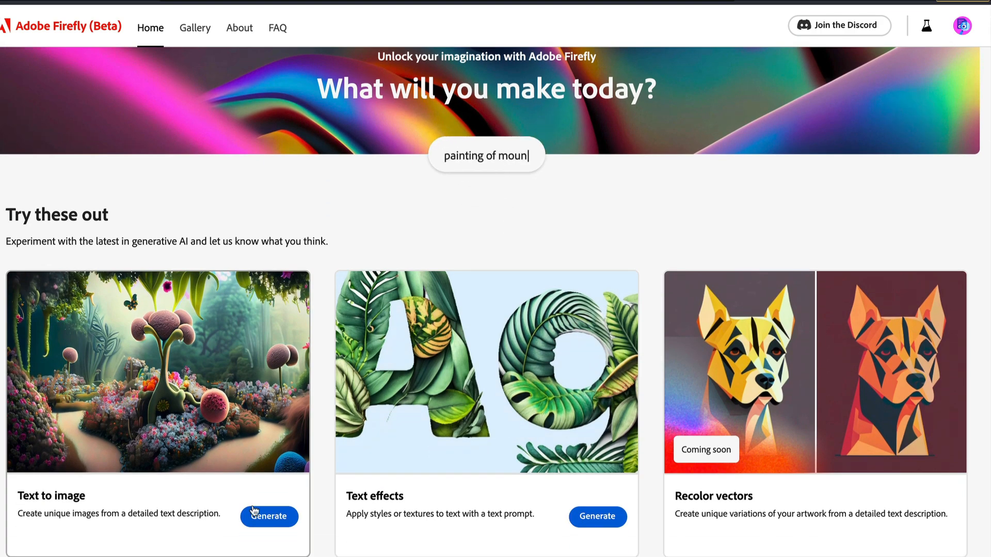
left_click(268, 516)
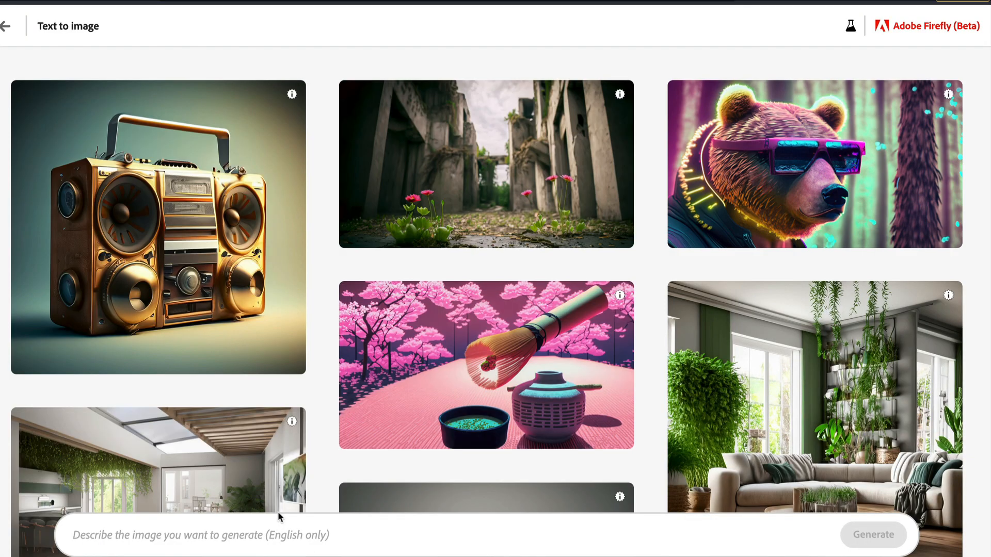
mouse_move(444, 165)
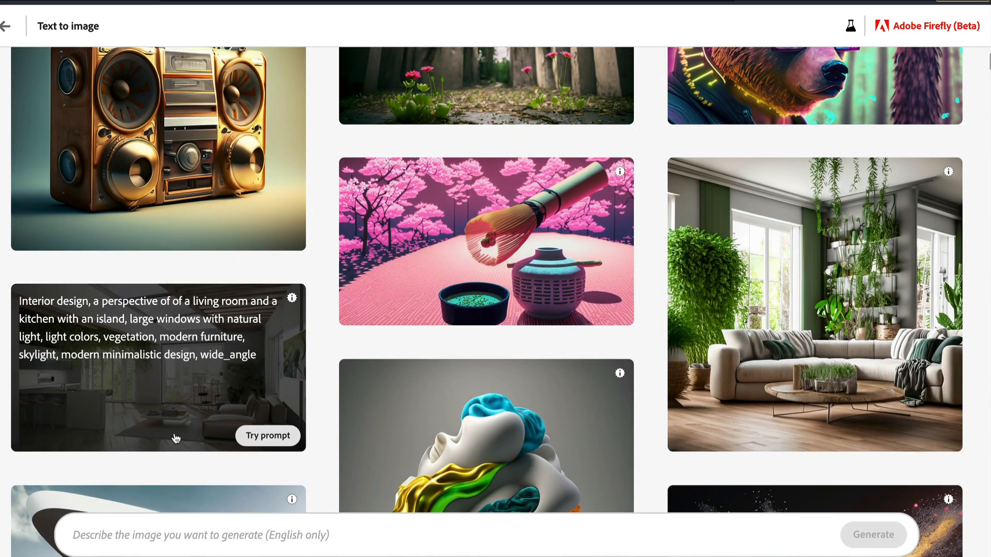
Scroll the gallery and reuse the 'exploding photon flowers acrylic paint maximalism' prompt.
scroll("down", 3)
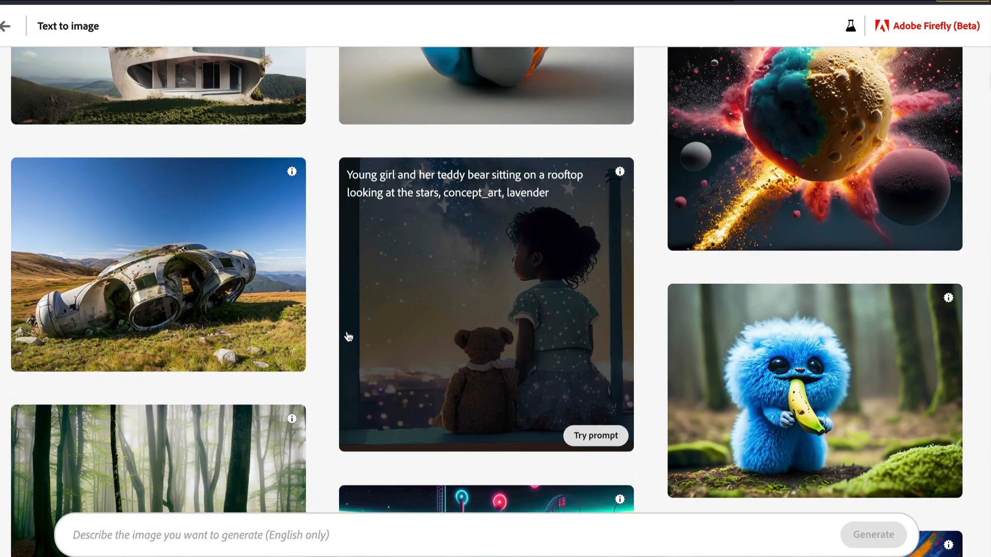
scroll("down", 3)
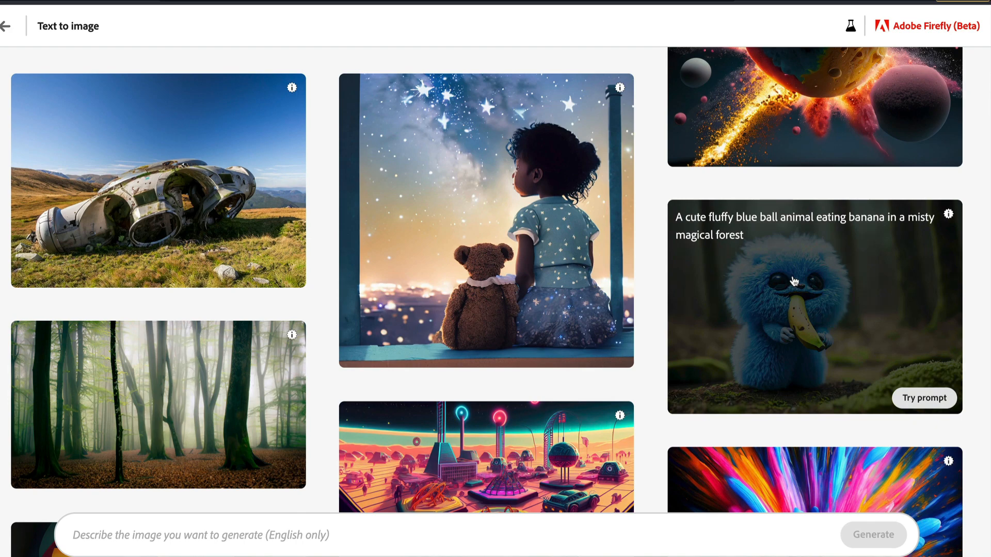
mouse_move(321, 323)
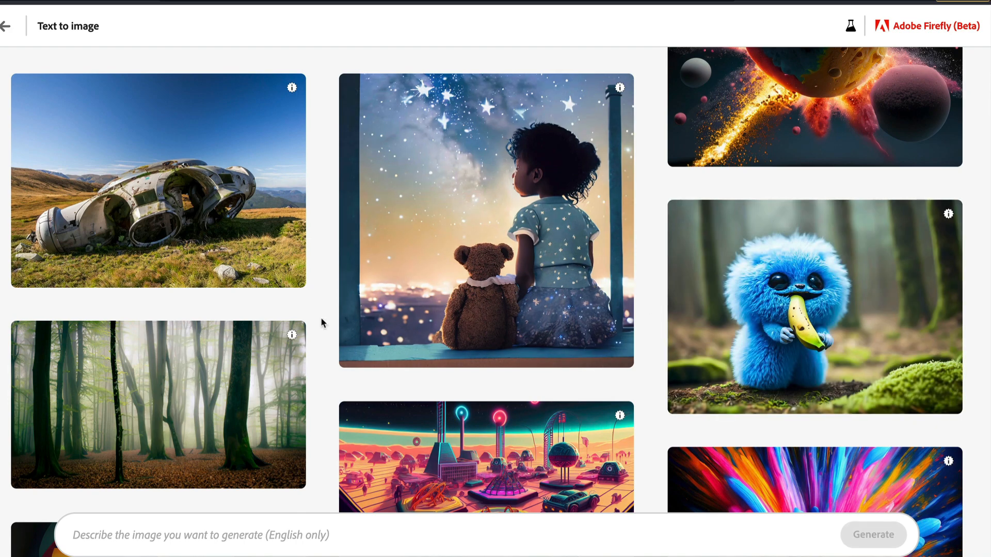
scroll("down", 3)
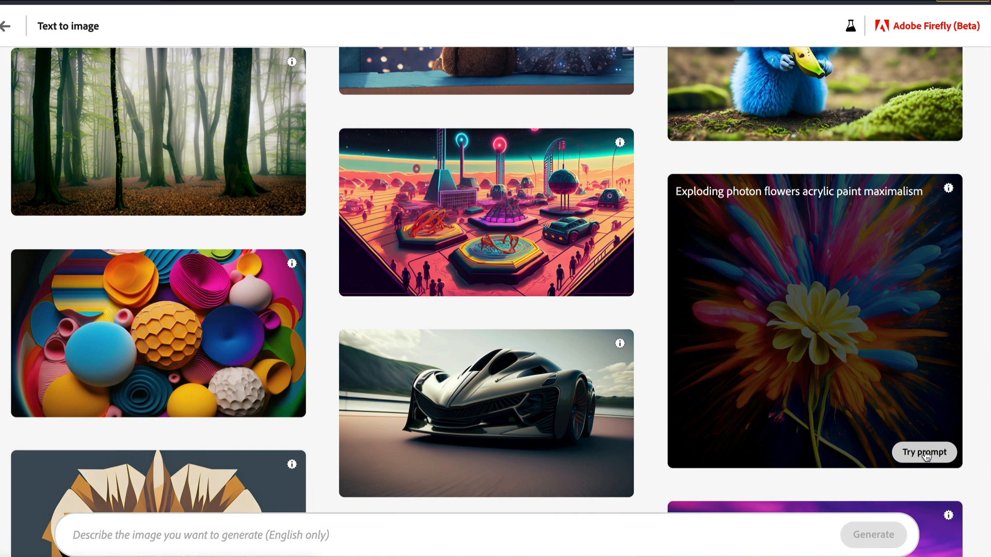
left_click(923, 452)
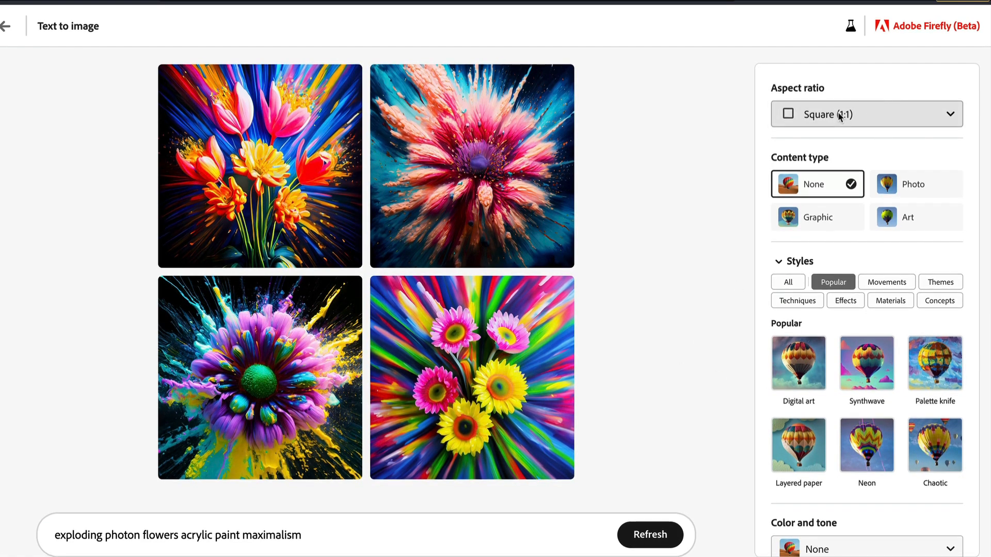
left_click(864, 114)
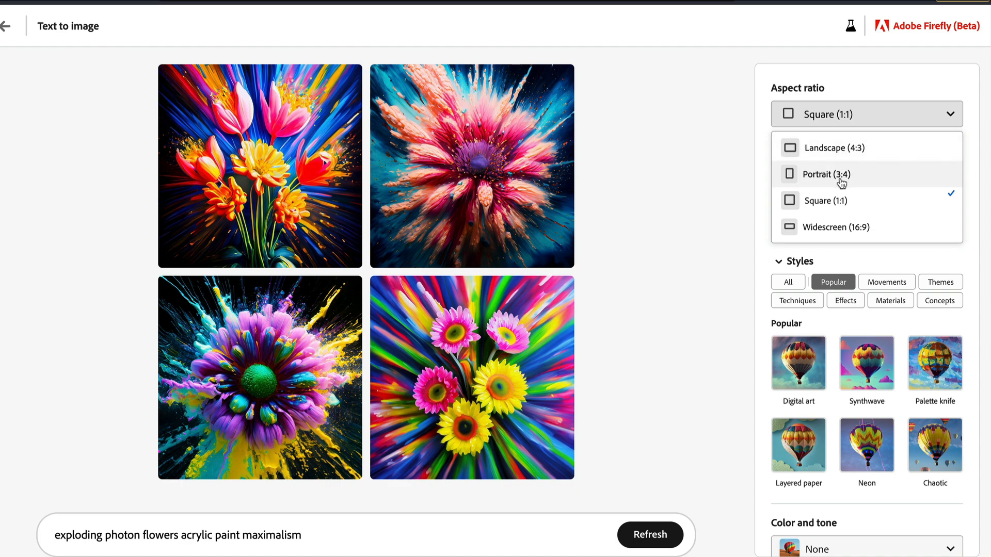
mouse_move(837, 227)
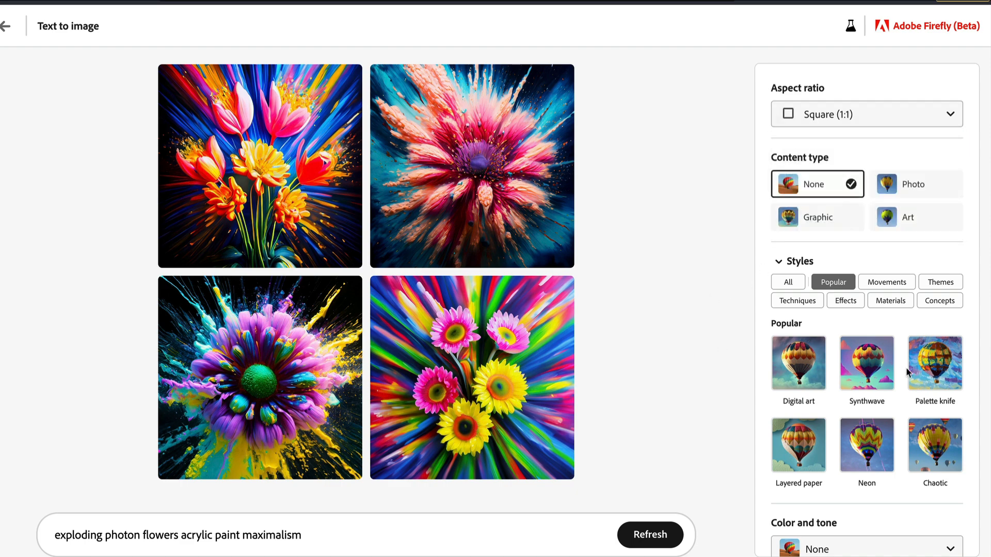
scroll("down", 3)
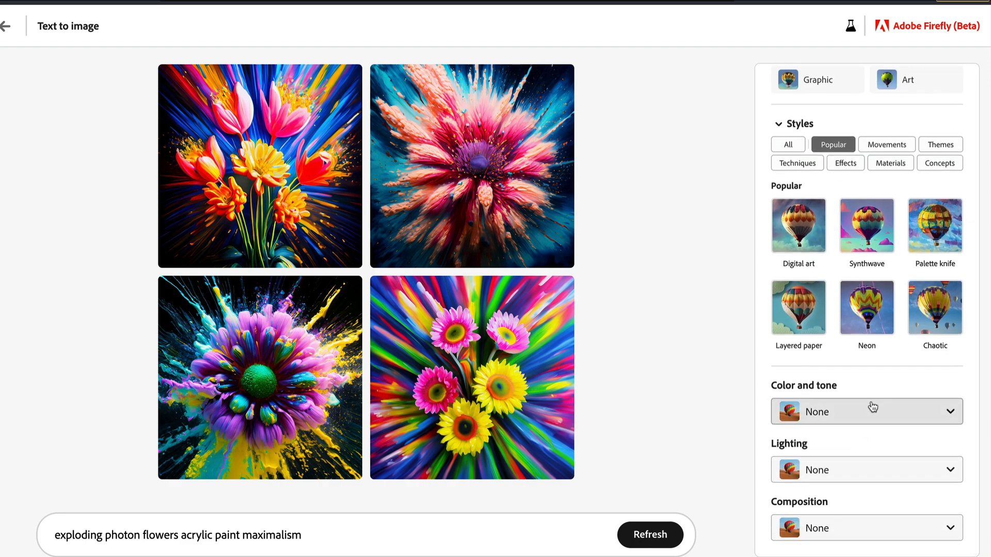
Try Pastel colour and Studio lighting on the flowers, then clear both settings.
left_click(867, 411)
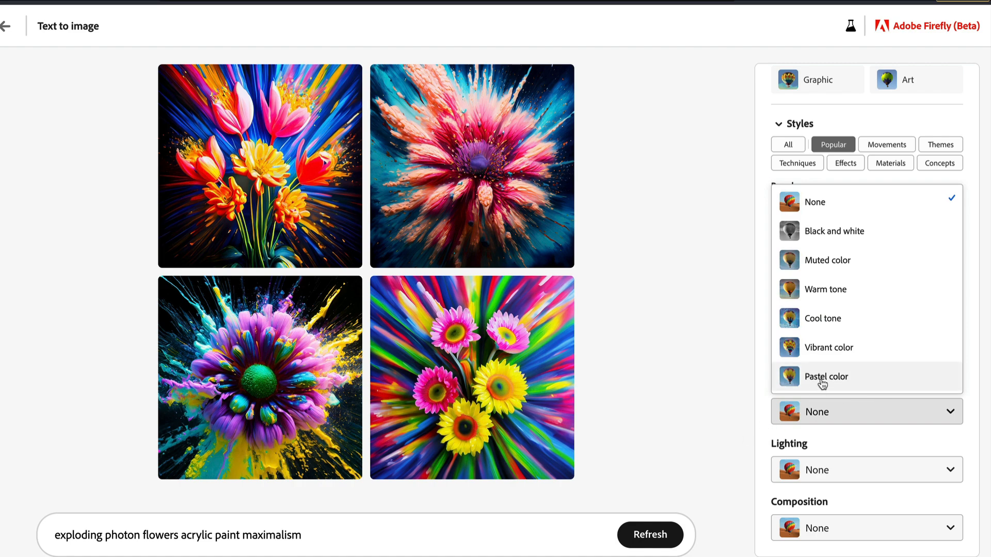
left_click(825, 377)
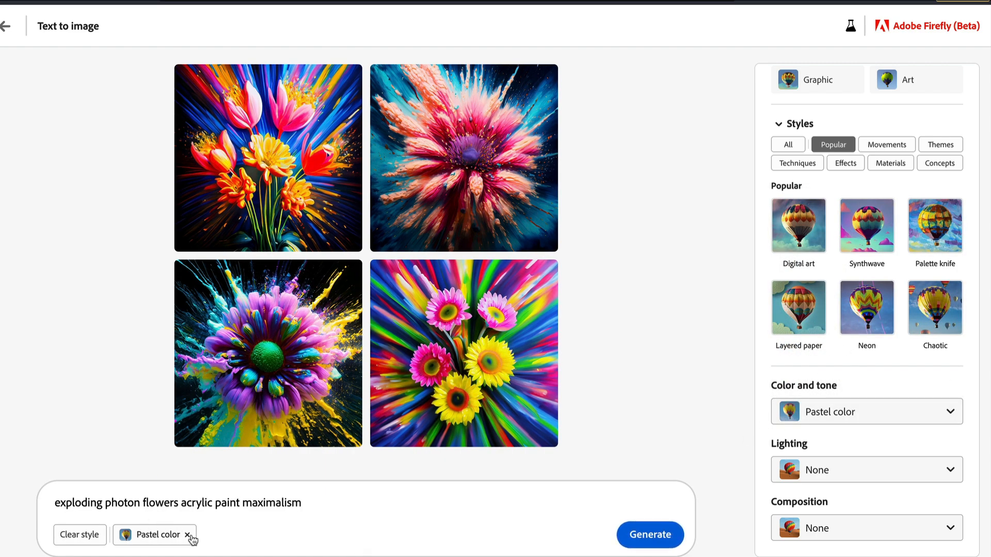
mouse_move(335, 489)
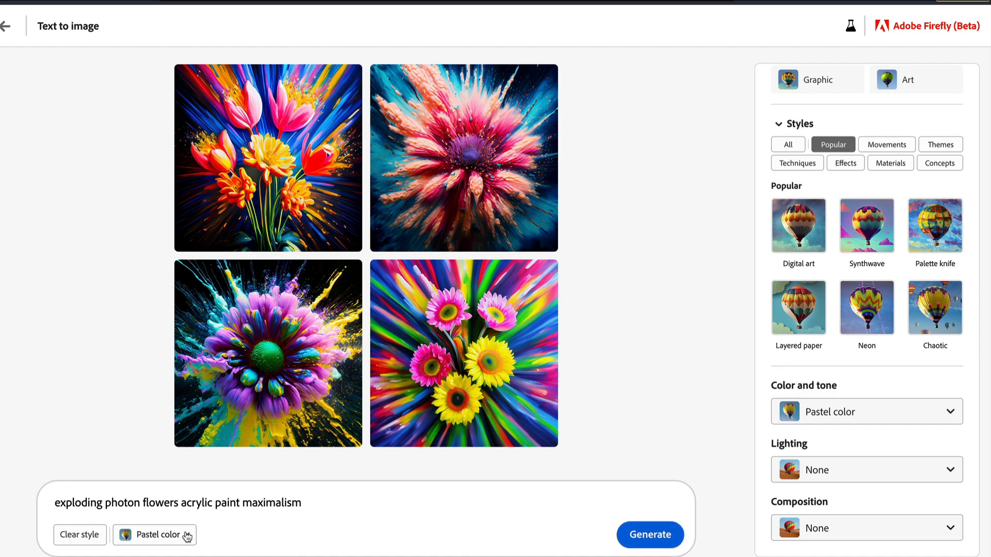
left_click(79, 535)
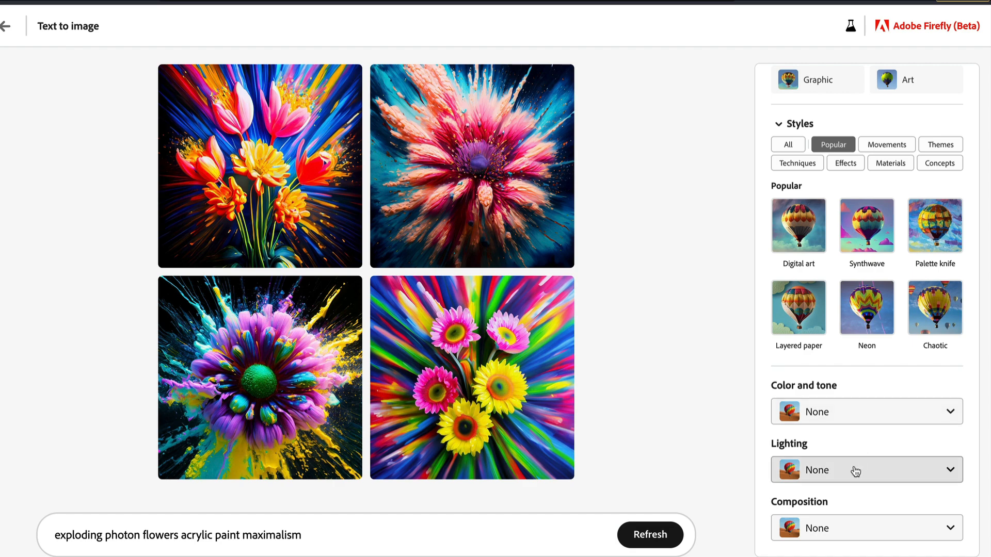
left_click(866, 470)
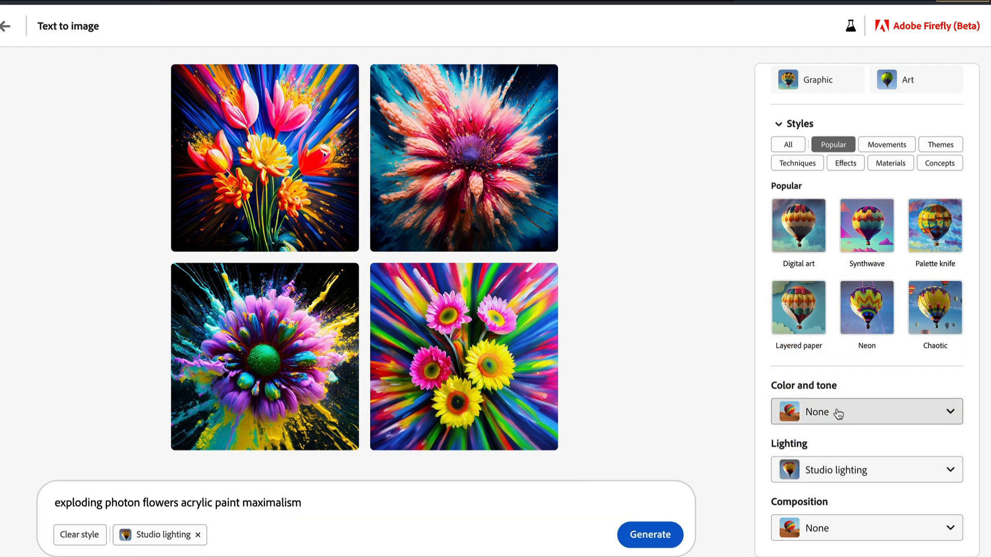
left_click(866, 469)
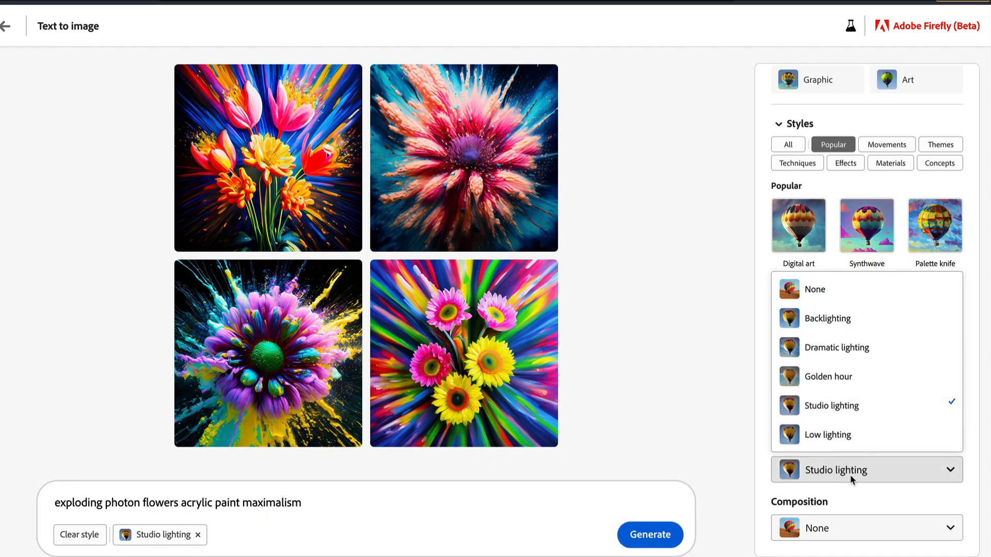
left_click(865, 469)
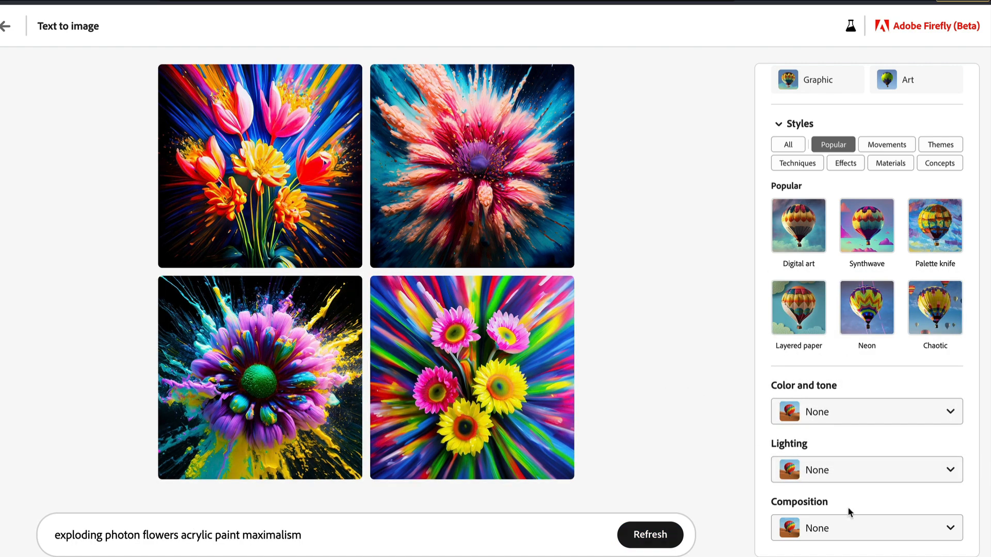
Set the composition to Macrophotography.
left_click(865, 528)
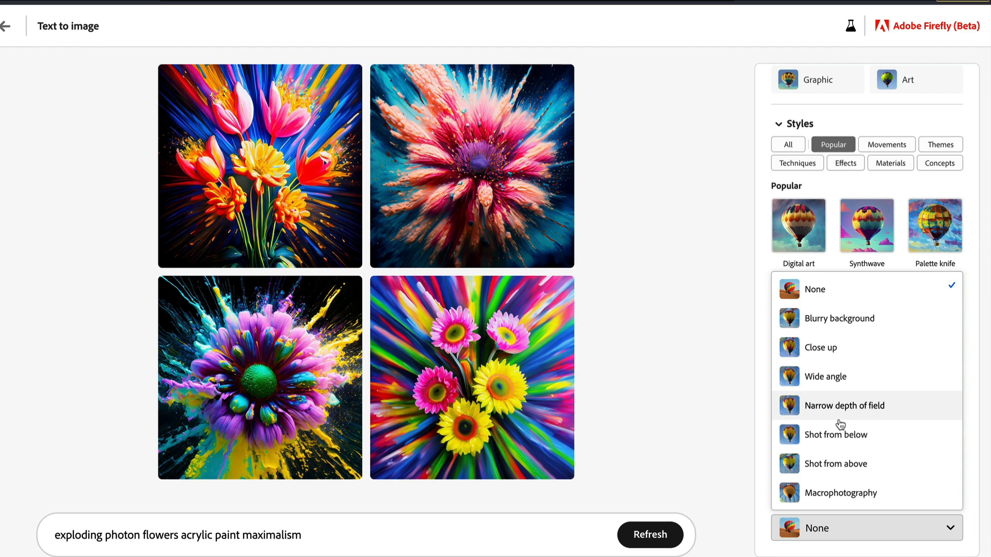
mouse_move(703, 346)
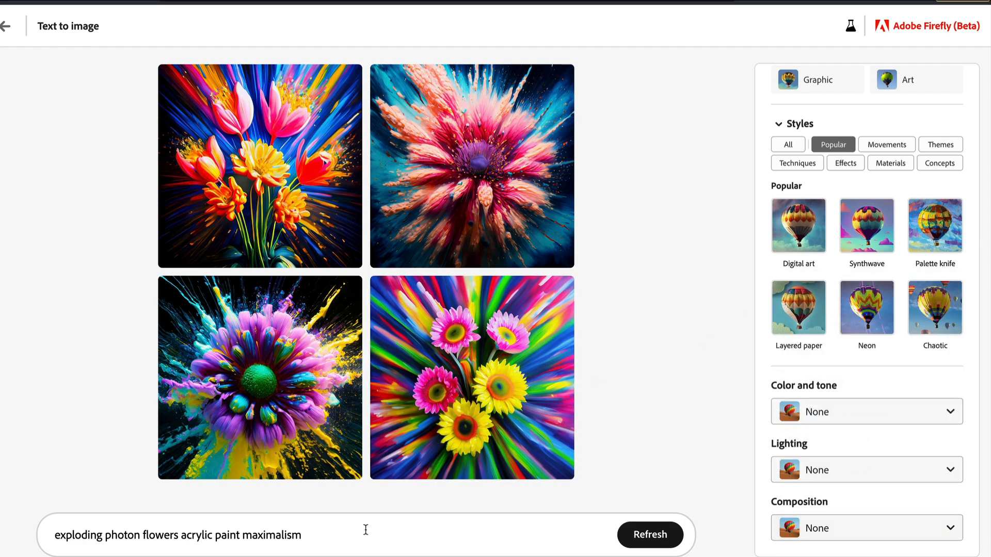
left_click(866, 527)
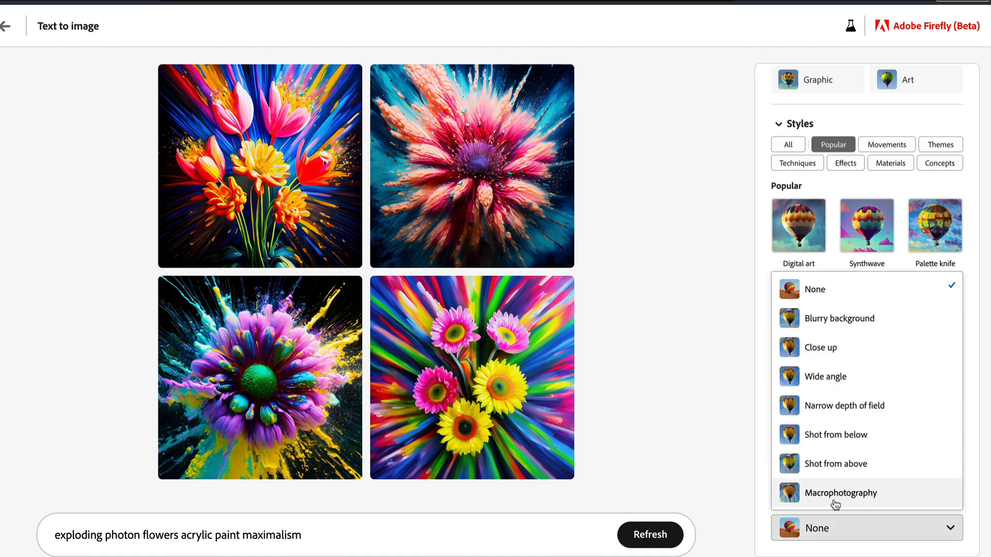
left_click(841, 492)
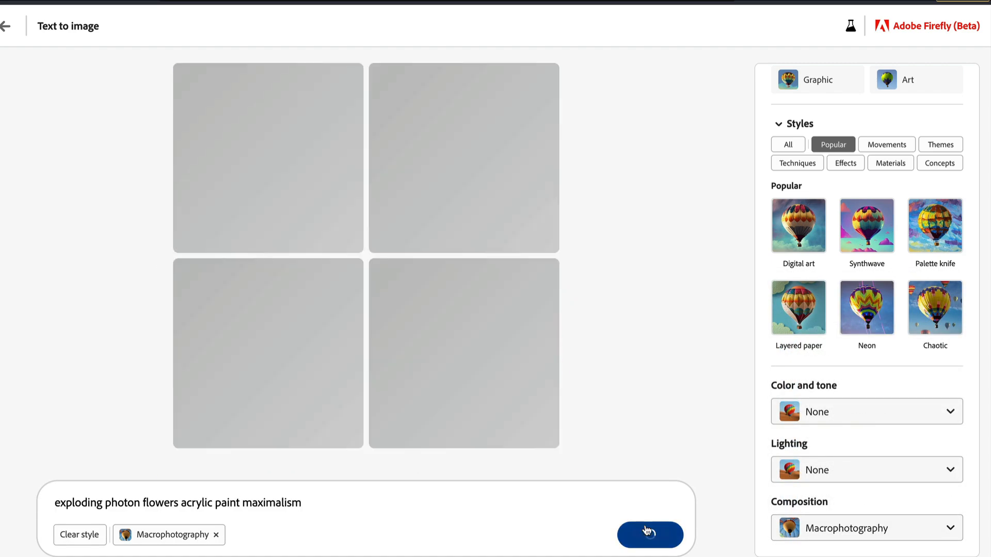
Generate the macrophotography flower images and start typing the ladybug prompt.
left_click(649, 535)
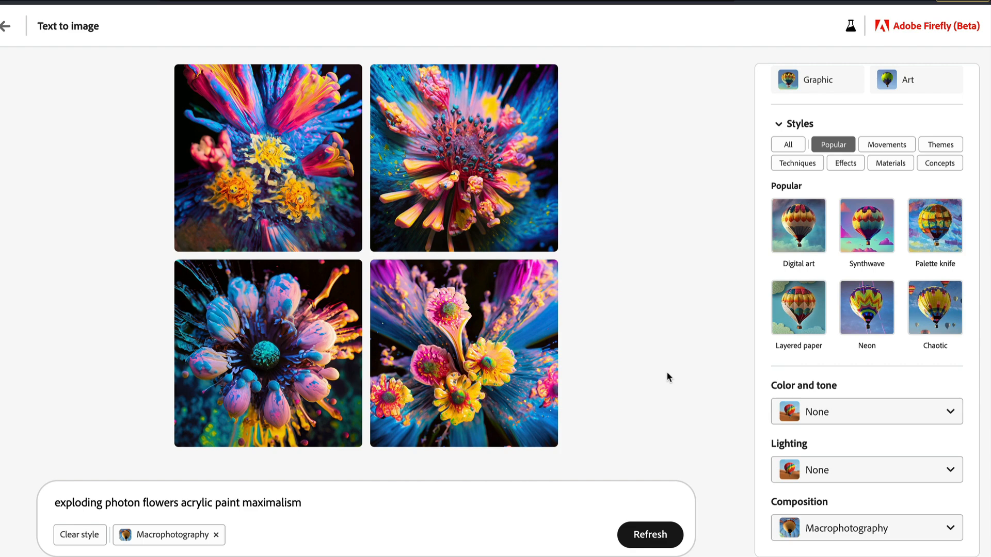
left_click(214, 503)
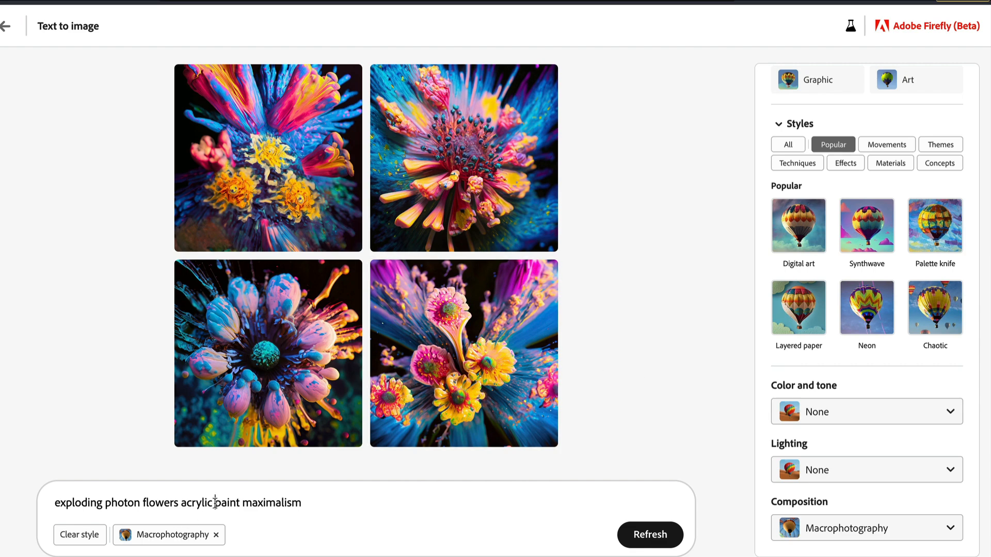
type("a beautiful lady bug on")
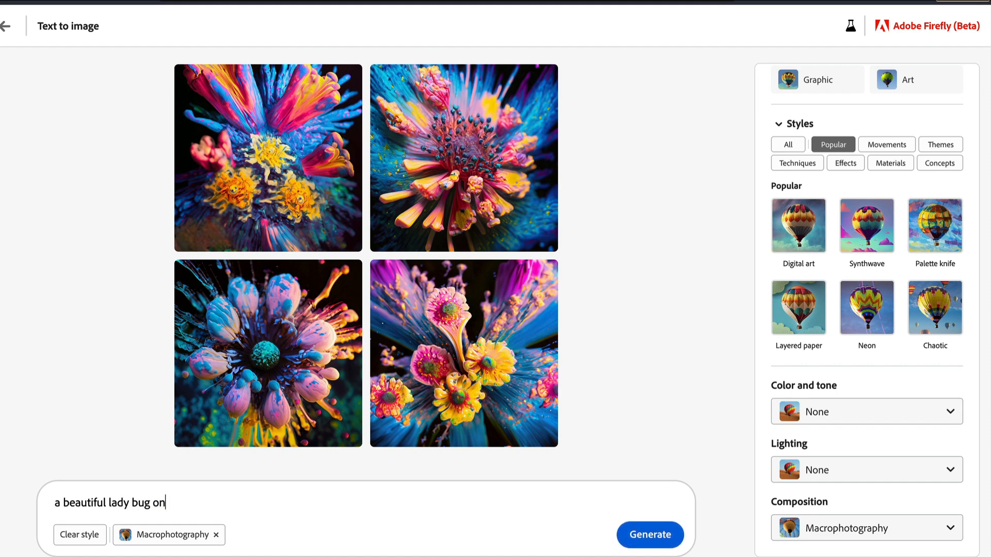
Generate 'a beautiful lady bug on a leaf with a dew drop' and browse the results enlarged.
type("a leaf with a dew drop")
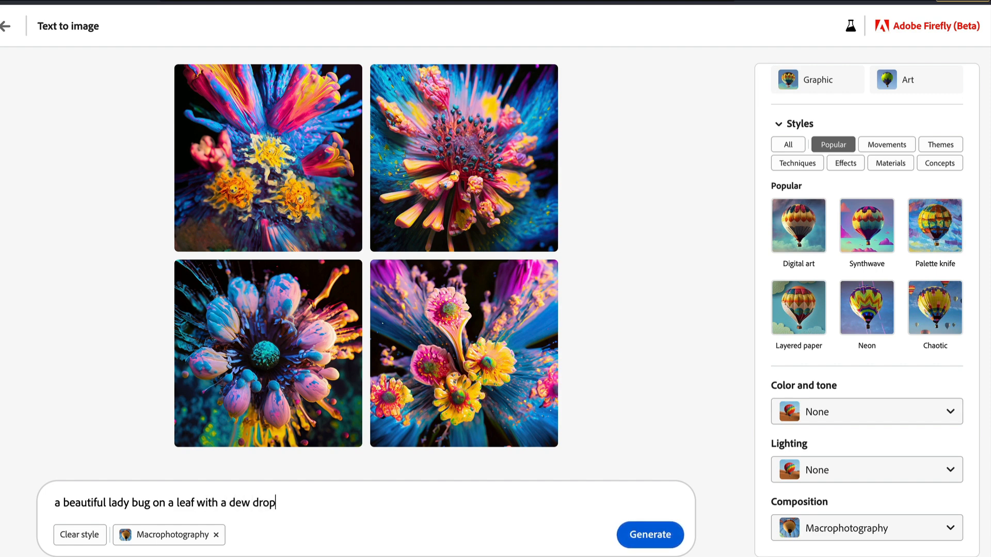
left_click(650, 534)
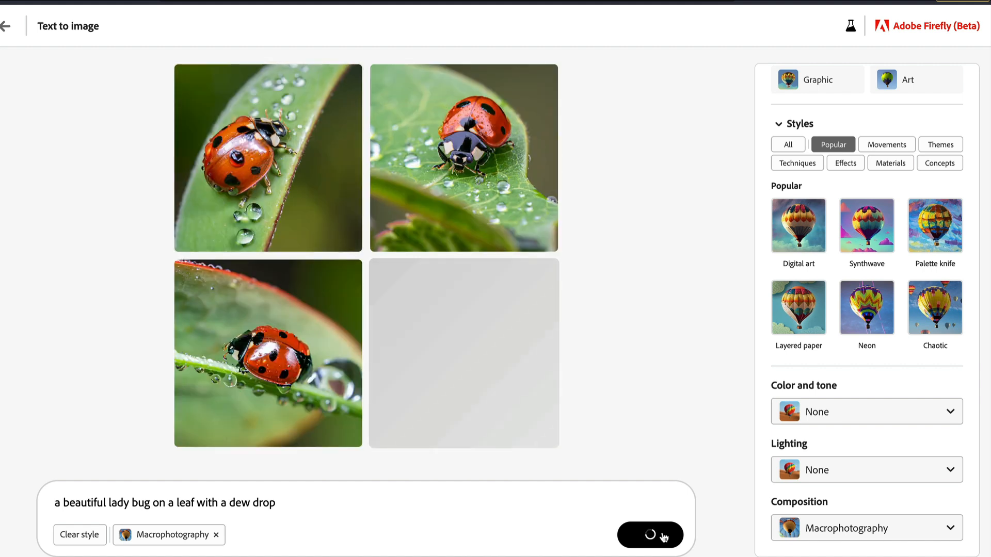
left_click(650, 535)
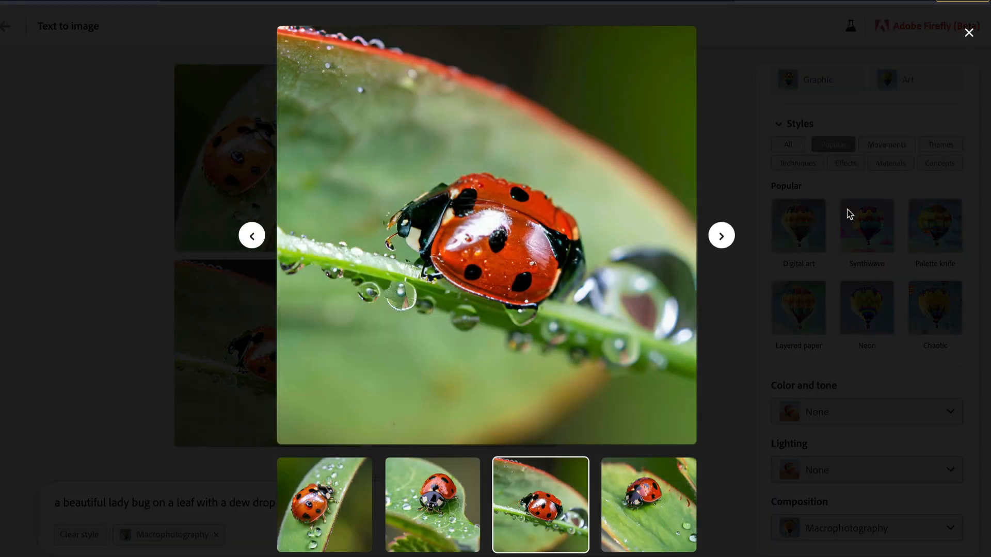
left_click(721, 235)
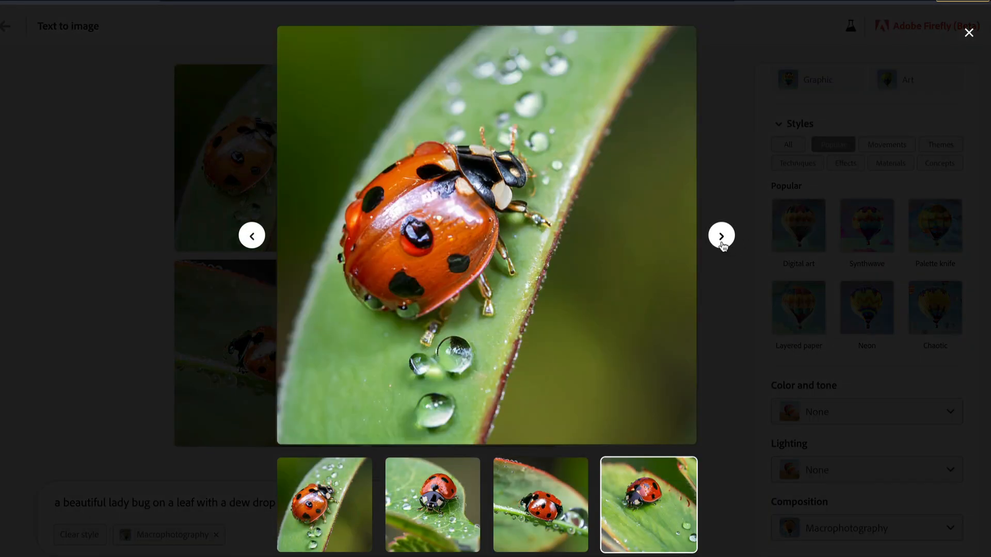
left_click(721, 235)
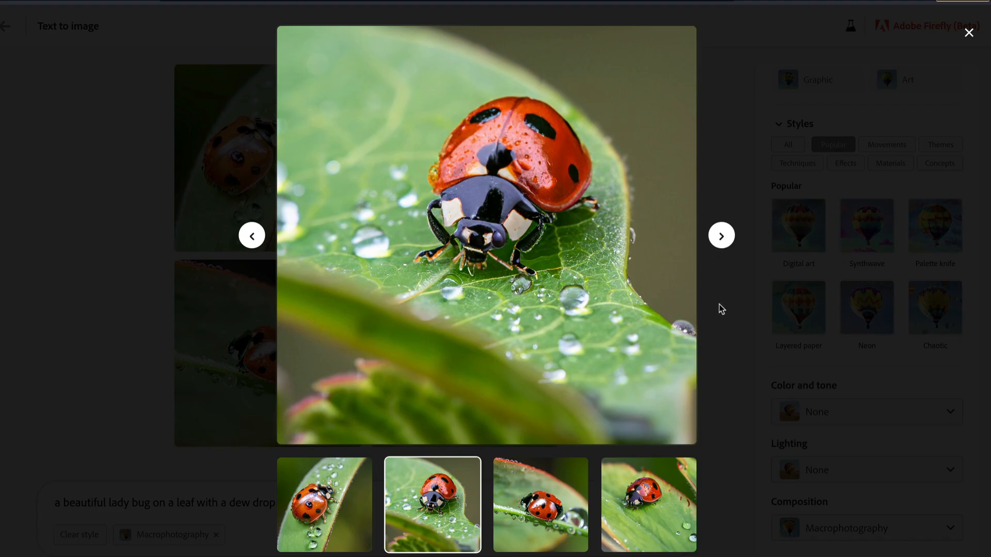
left_click(968, 32)
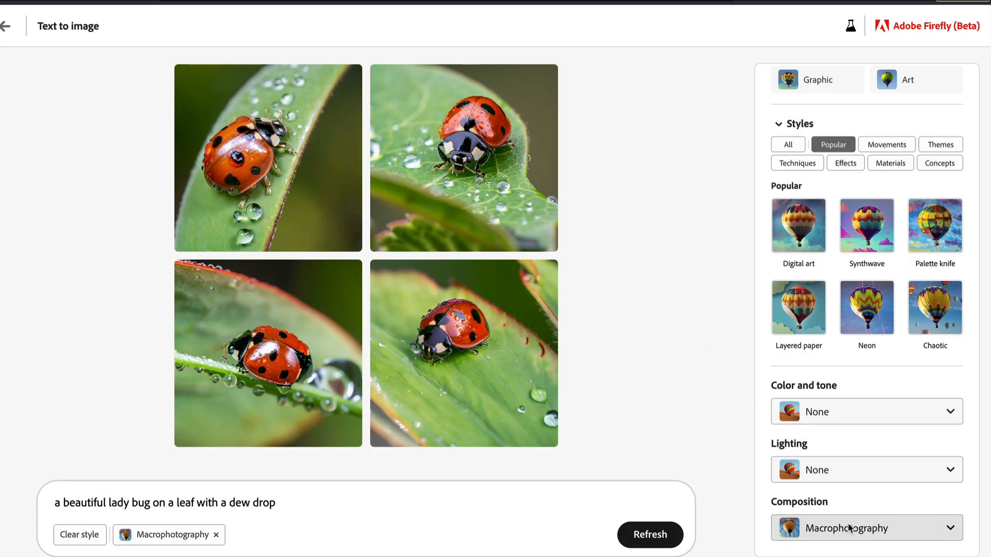
left_click(866, 527)
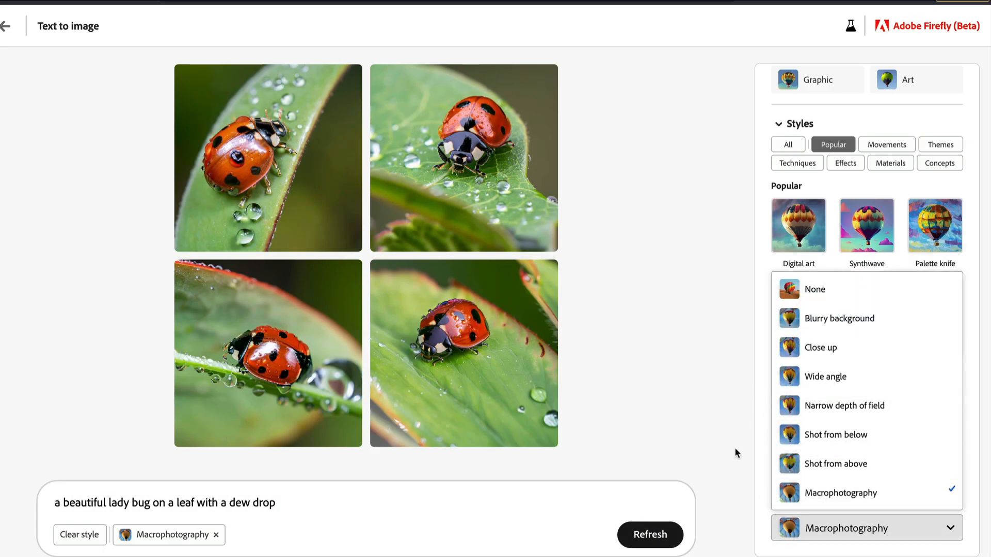
Apply Narrow depth of field and generate 'beautiful portrait of a young chinese girl'.
left_click(844, 405)
type("a")
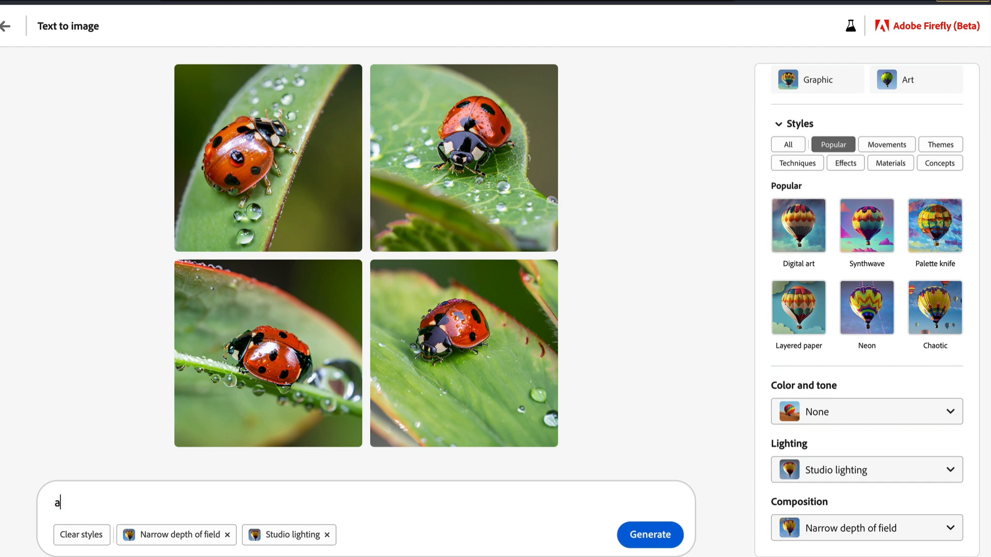
type("beautiful portra")
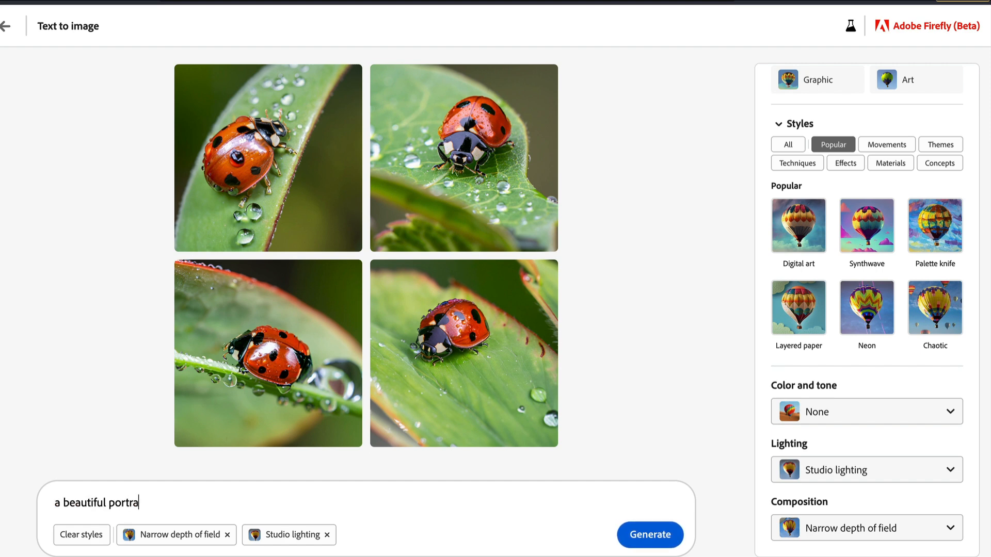
type("it of a")
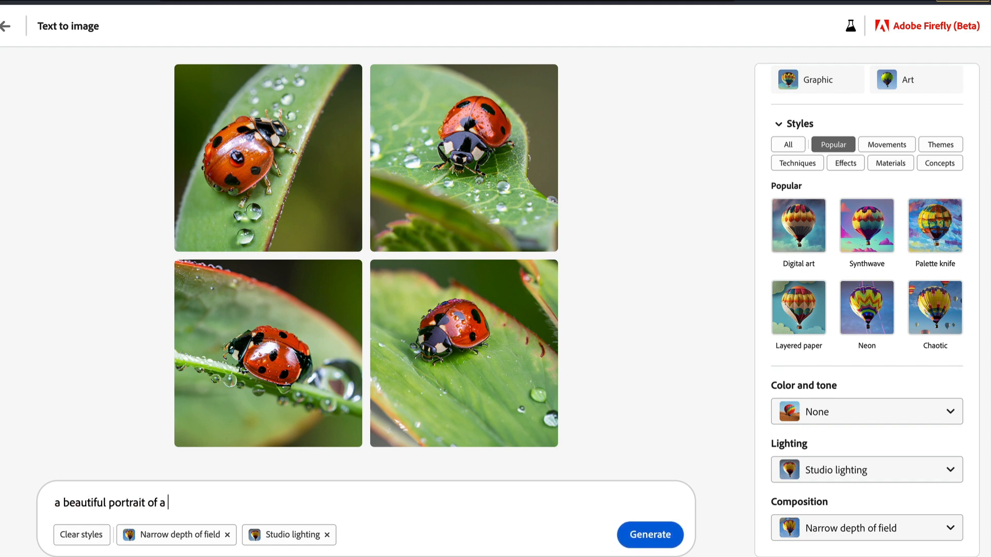
type("young chinese g")
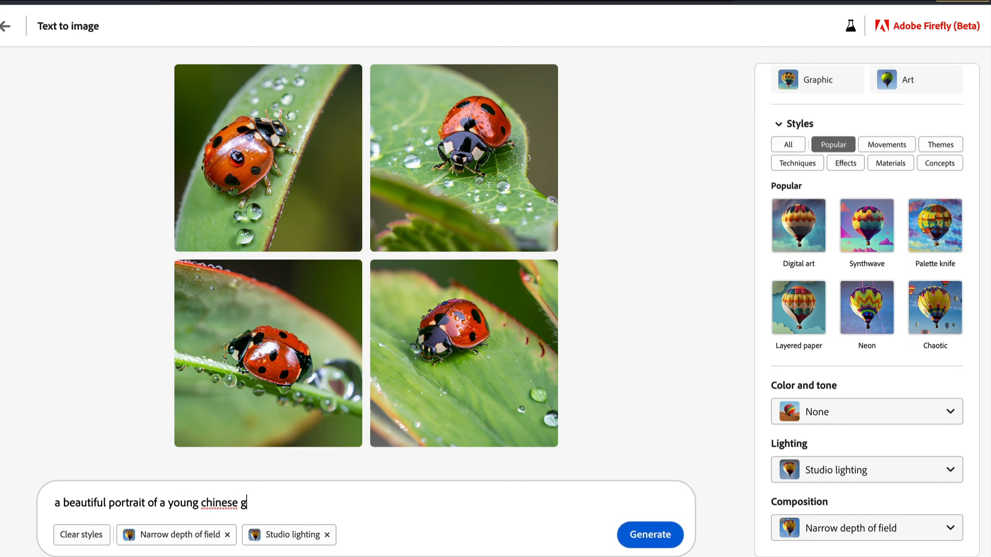
left_click(649, 534)
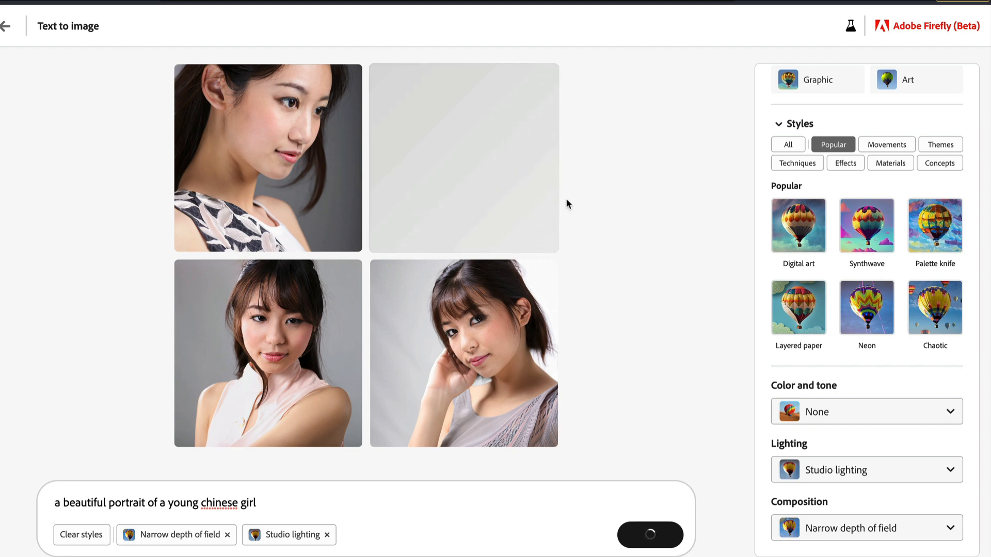
mouse_move(516, 213)
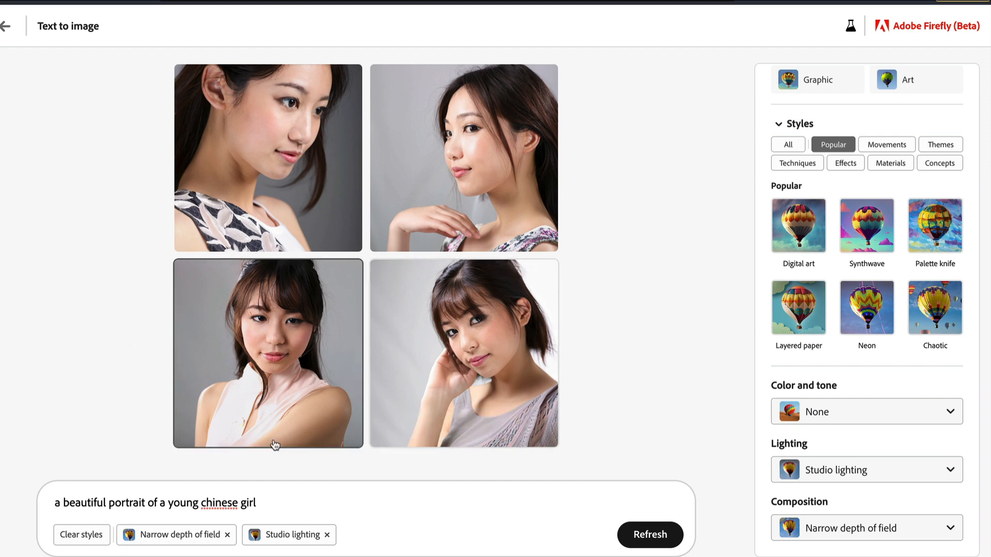
Change 'chinese' to 'indian', regenerate, then drop Narrow depth of field and generate again.
double_click(218, 503)
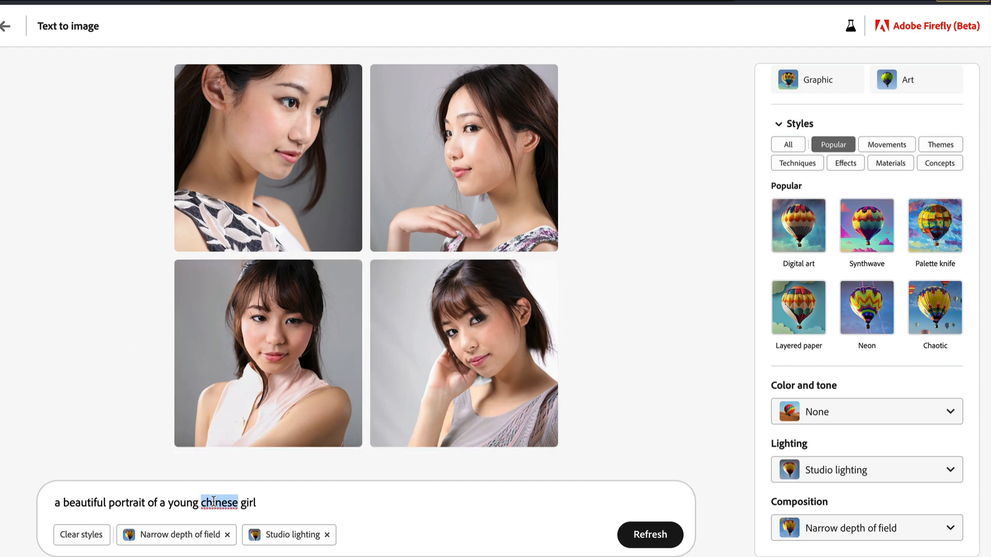
left_click(649, 534)
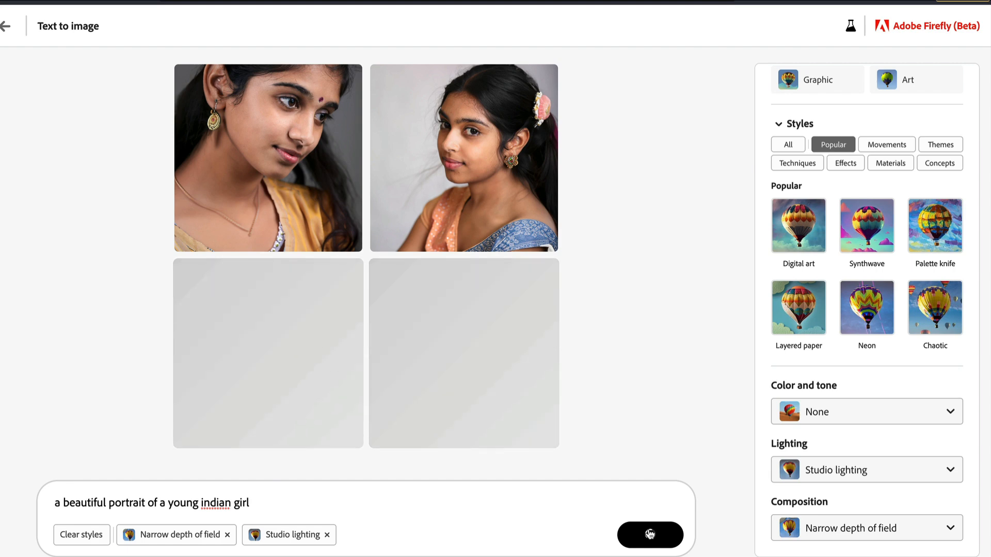
left_click(649, 534)
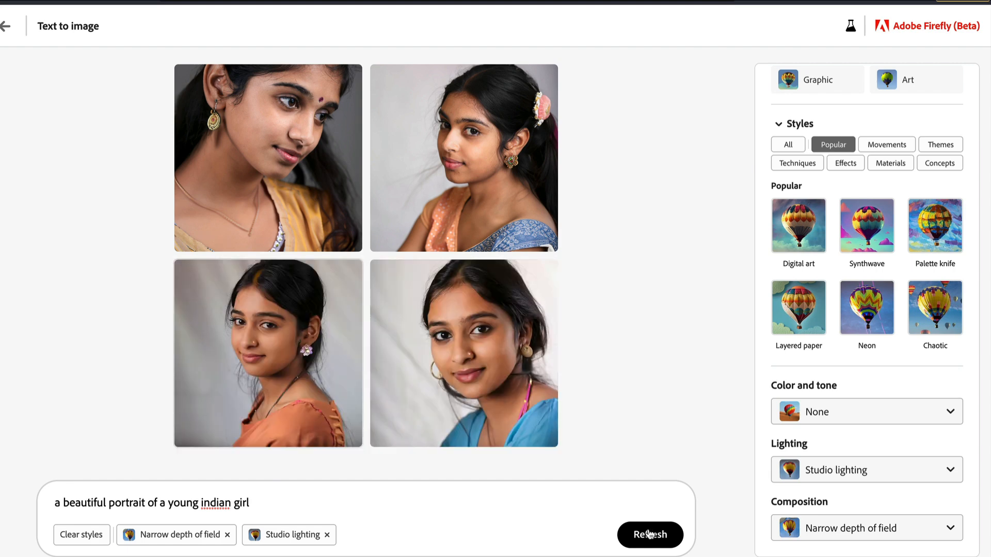
mouse_move(400, 535)
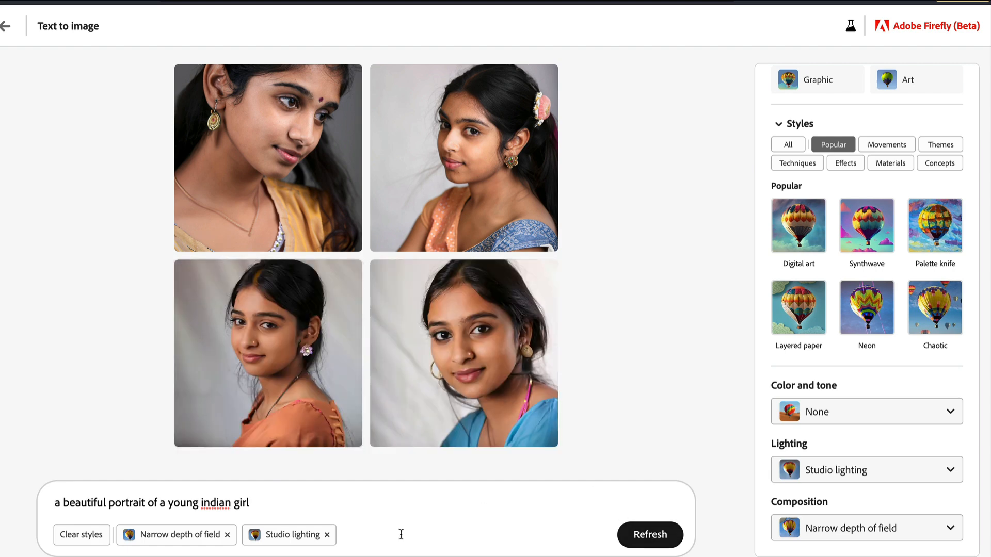
left_click(227, 535)
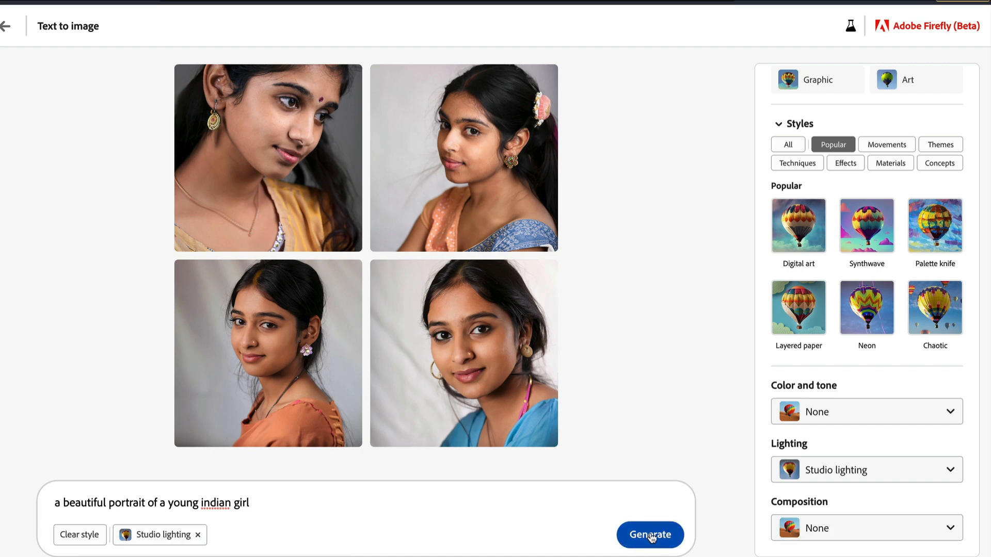
left_click(649, 534)
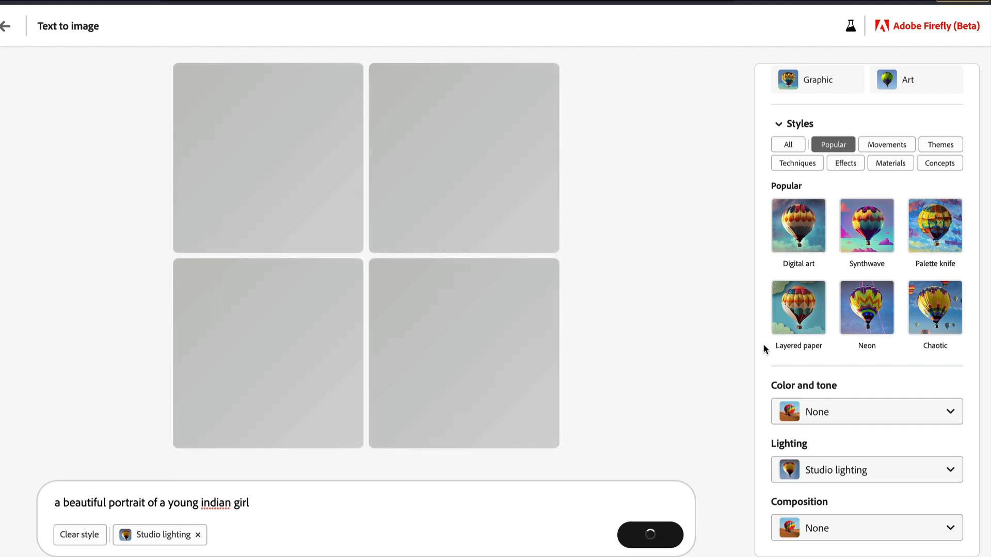
mouse_move(687, 391)
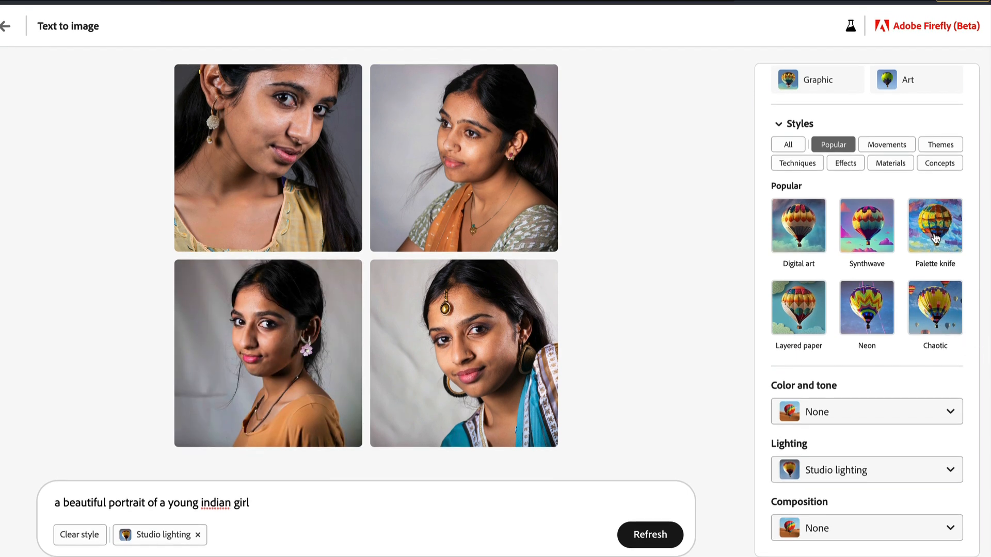
Add the Palette knife style and generate painterly Indian-girl portraits.
left_click(934, 226)
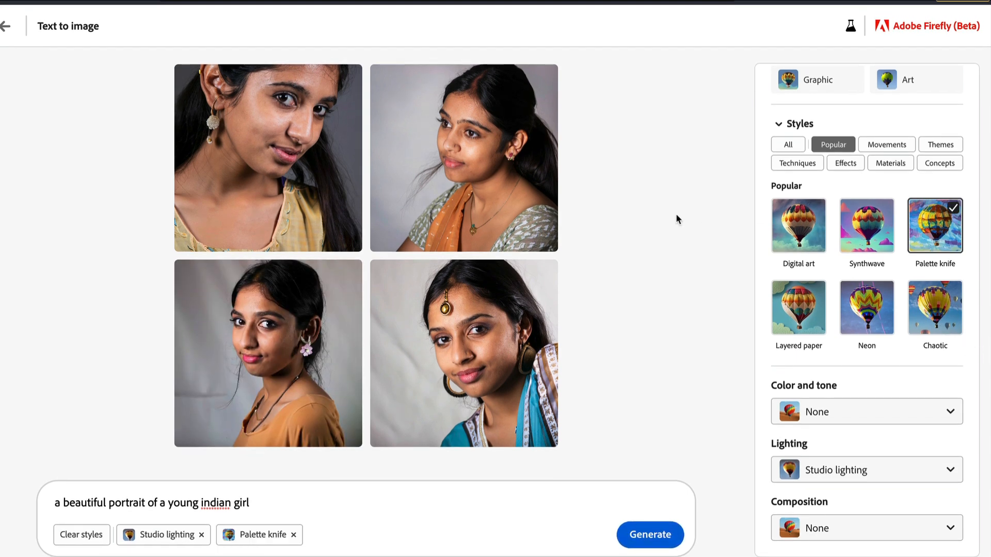
left_click(650, 535)
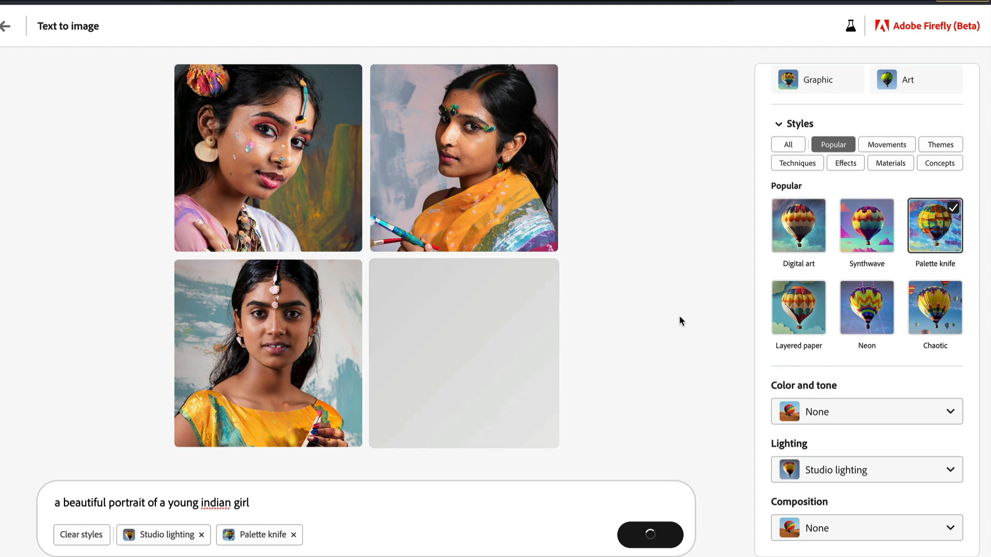
left_click(650, 535)
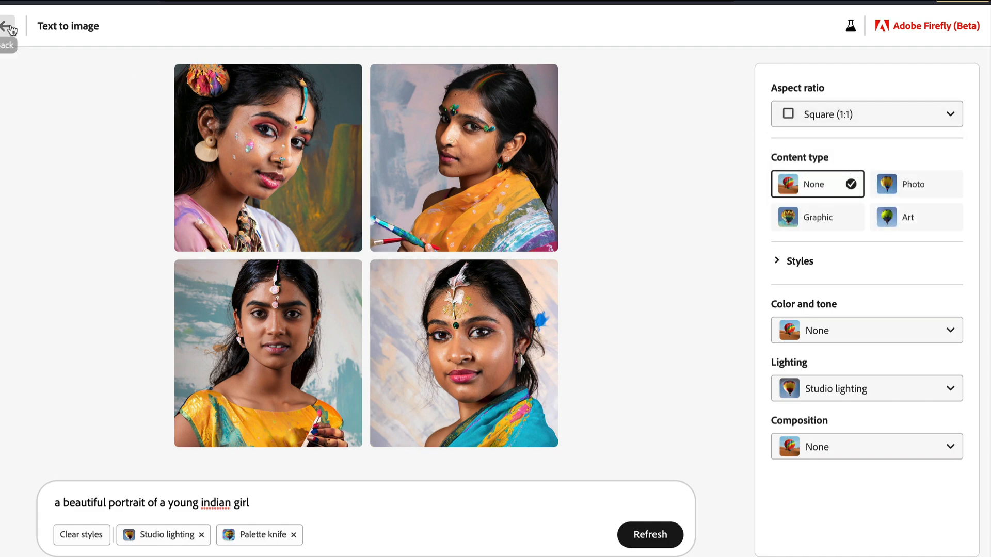
Go back to the Text to image inspiration gallery and scroll through its example images.
left_click(7, 26)
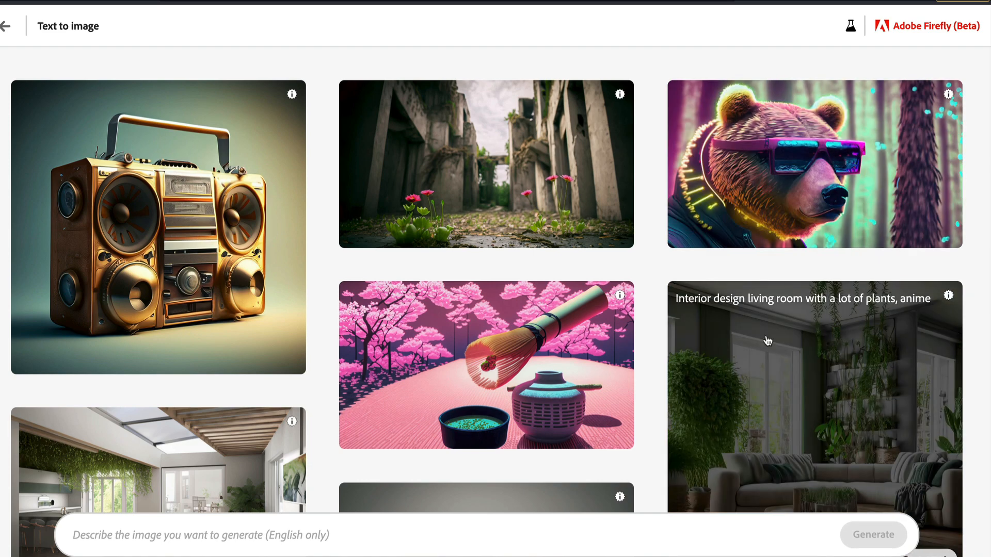
scroll("down", 3)
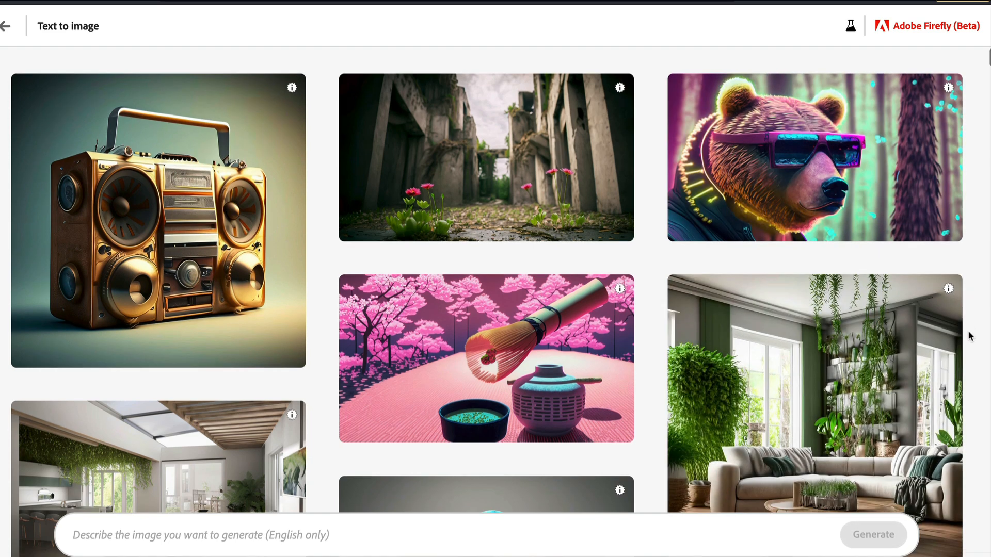
scroll("down", 3)
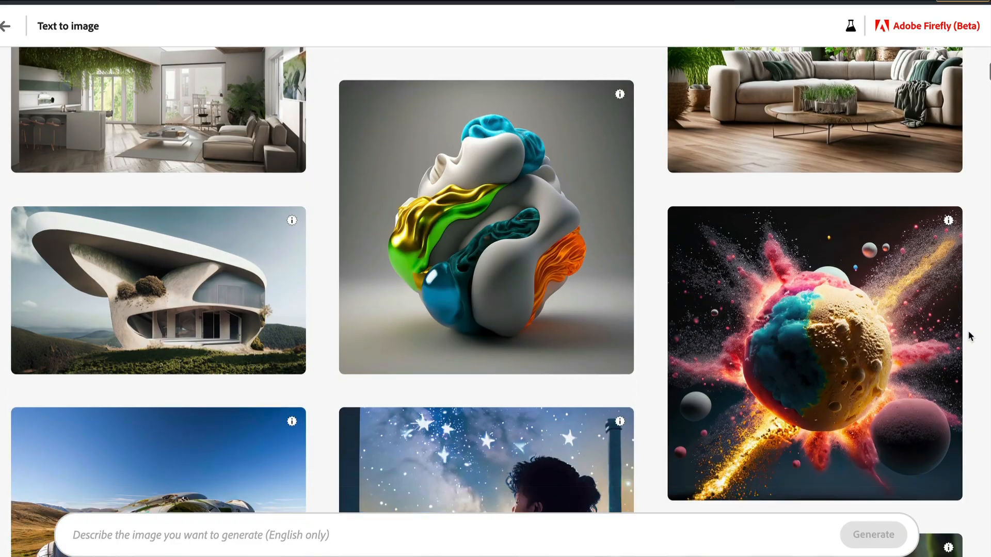
scroll("down", 3)
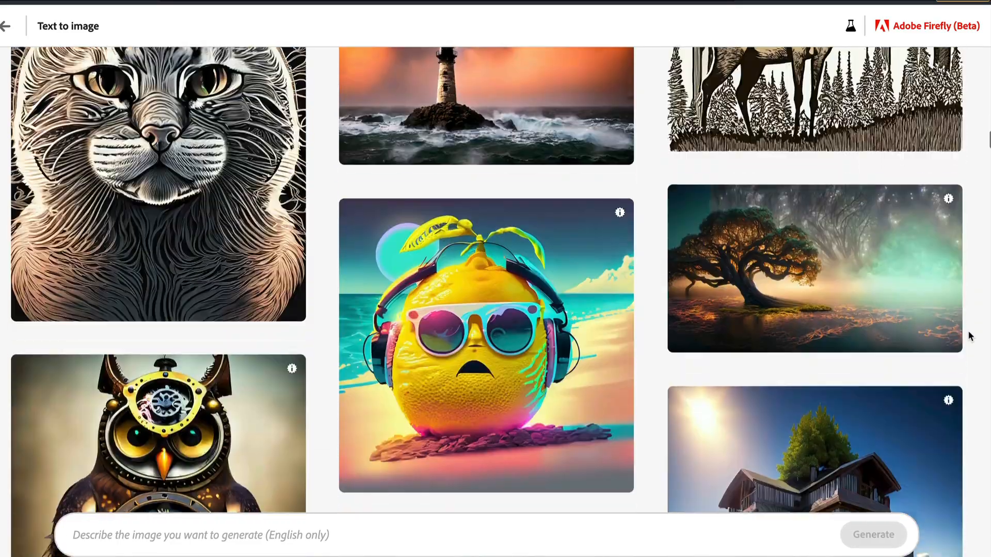
scroll("down", 3)
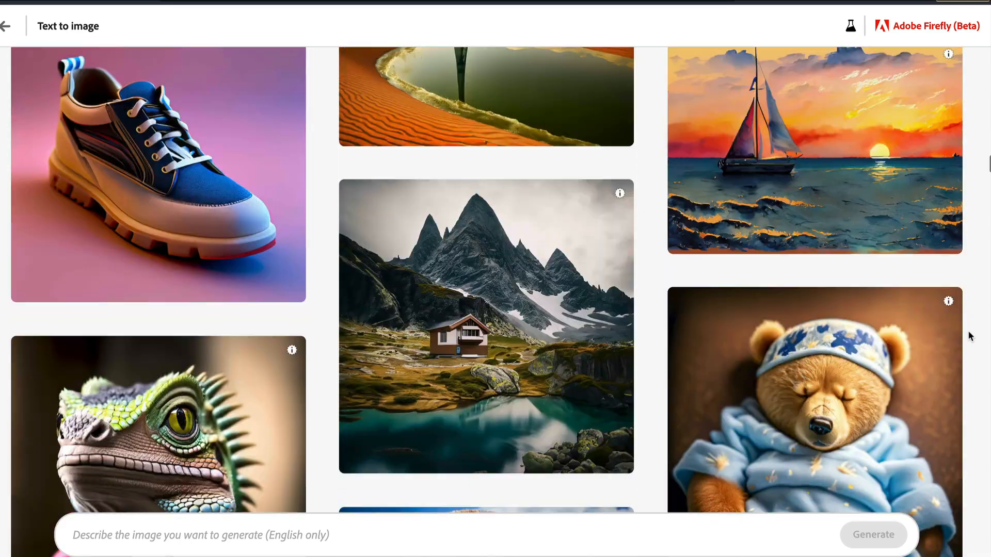
scroll("down", 3)
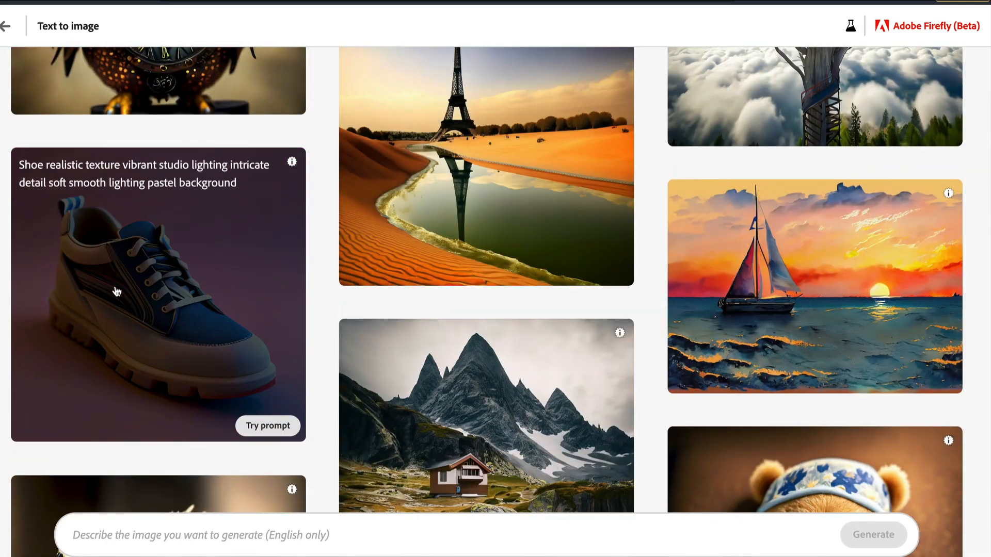